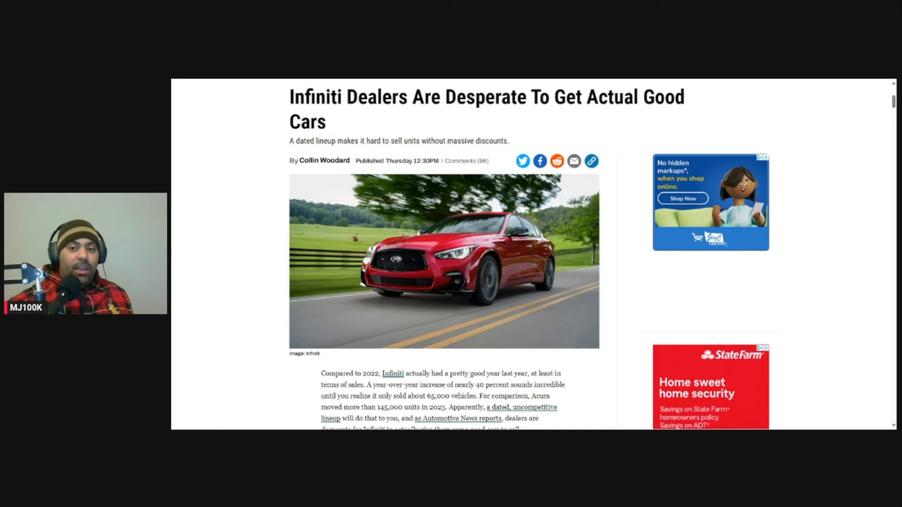
mouse_move(269, 157)
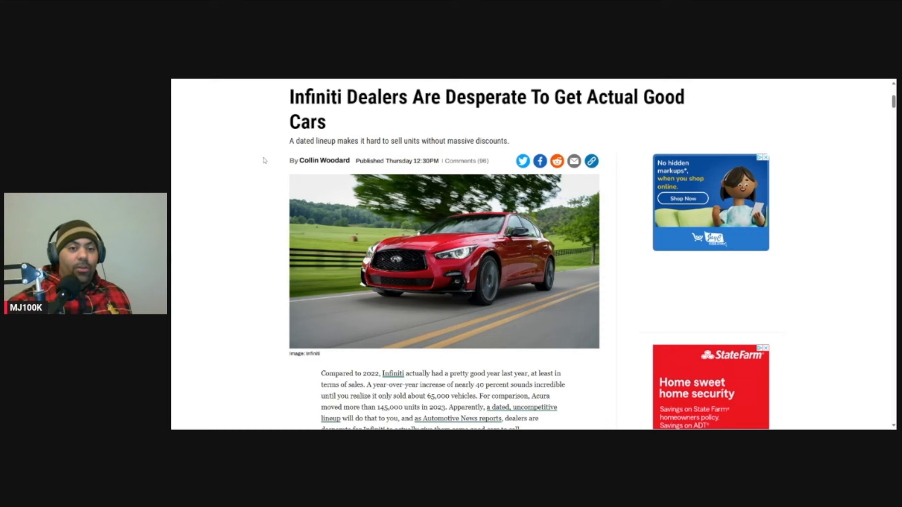
Step: Scroll past the Infiniti article body and video to the community Discussion comments
scroll("down", 3)
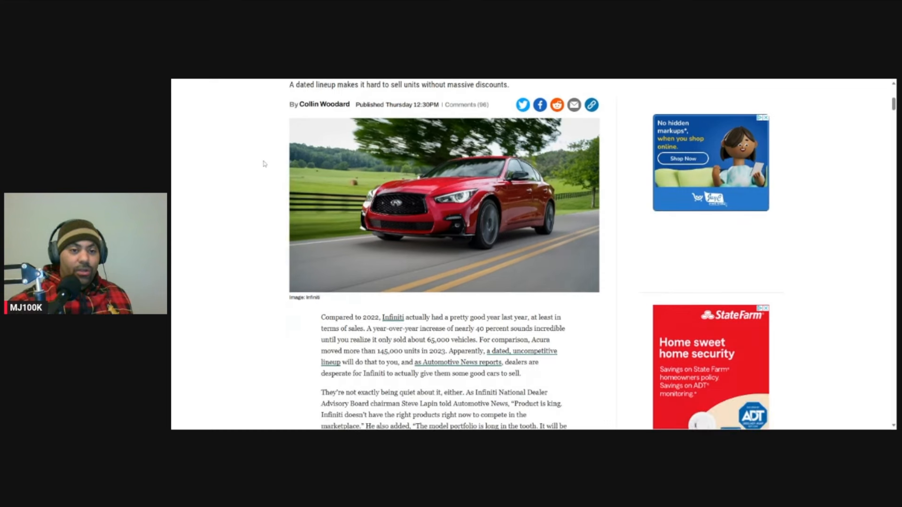
scroll("down", 3)
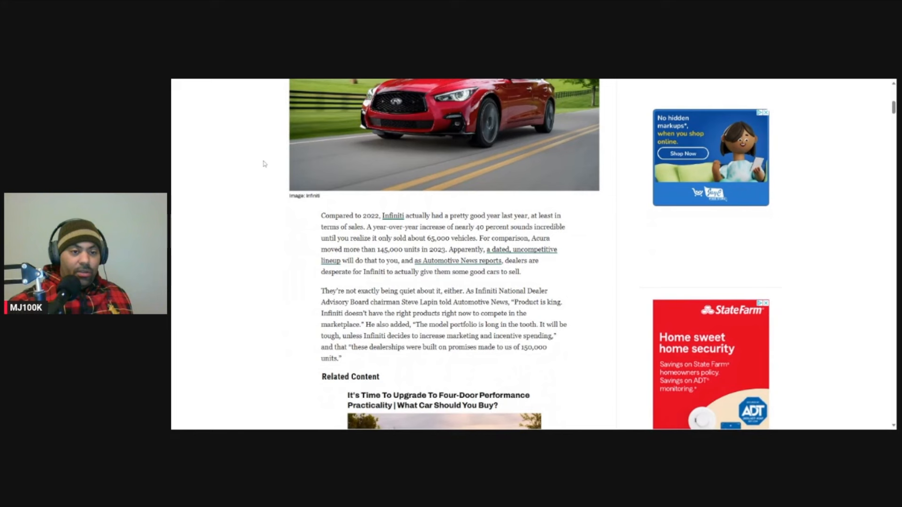
scroll("down", 3)
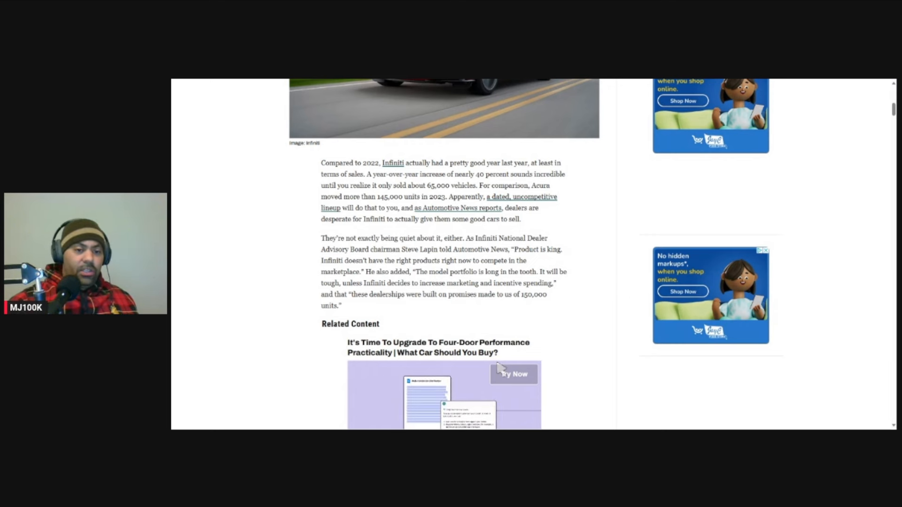
mouse_move(501, 367)
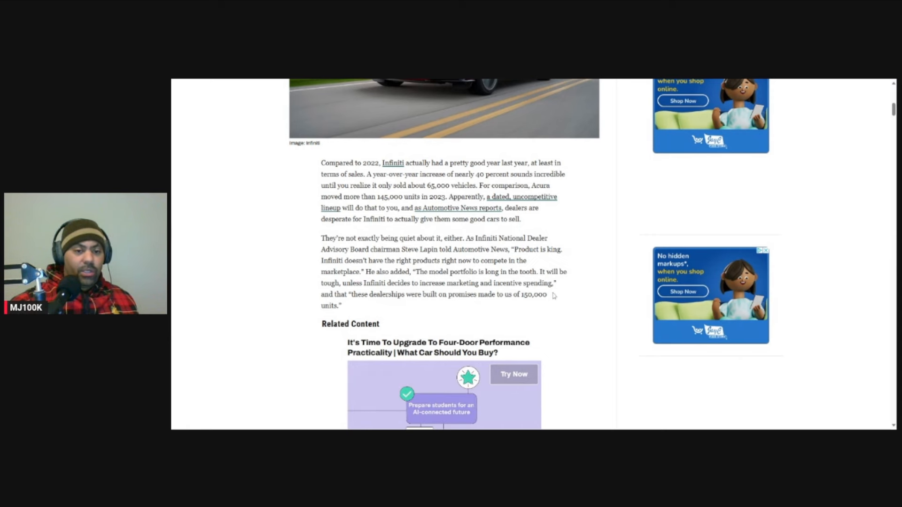
mouse_move(453, 310)
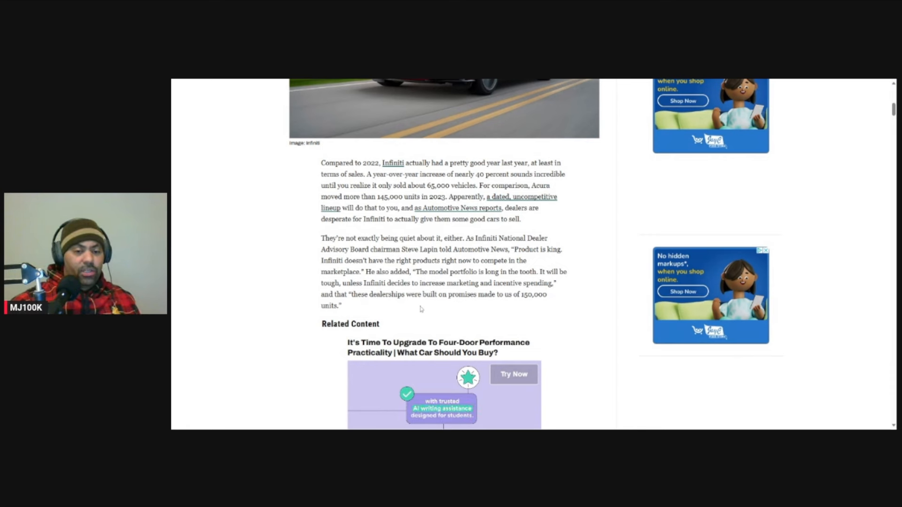
scroll("up", 3)
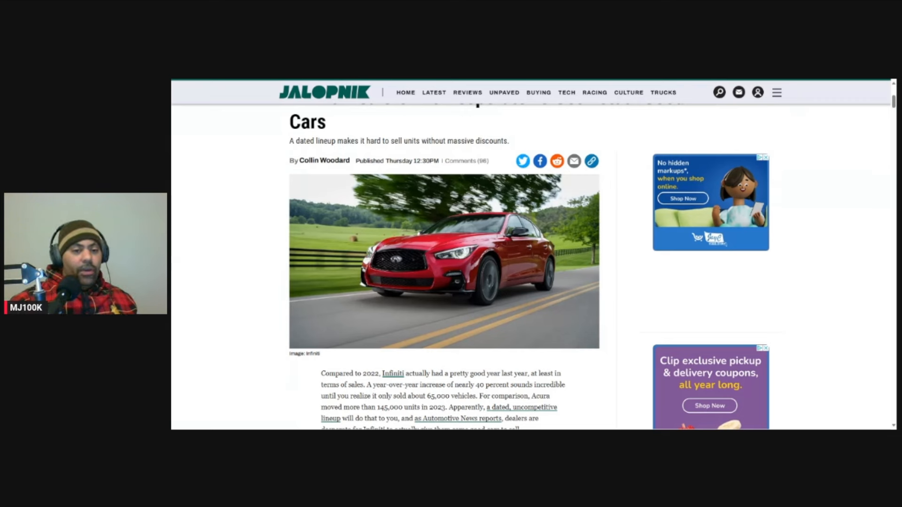
scroll("down", 3)
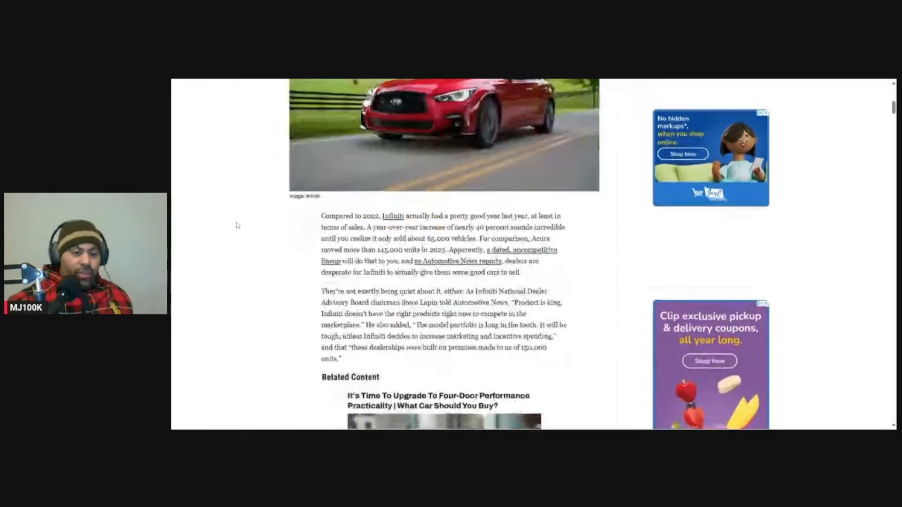
scroll("down", 3)
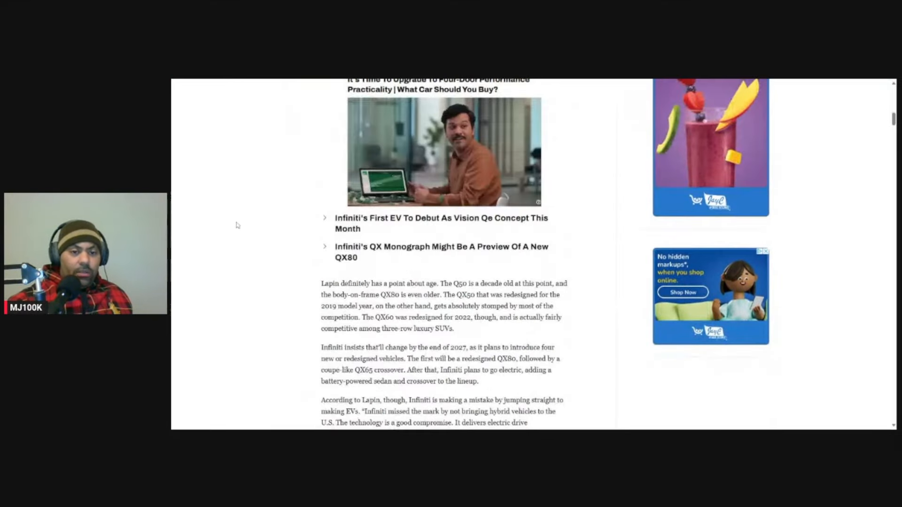
scroll("down", 3)
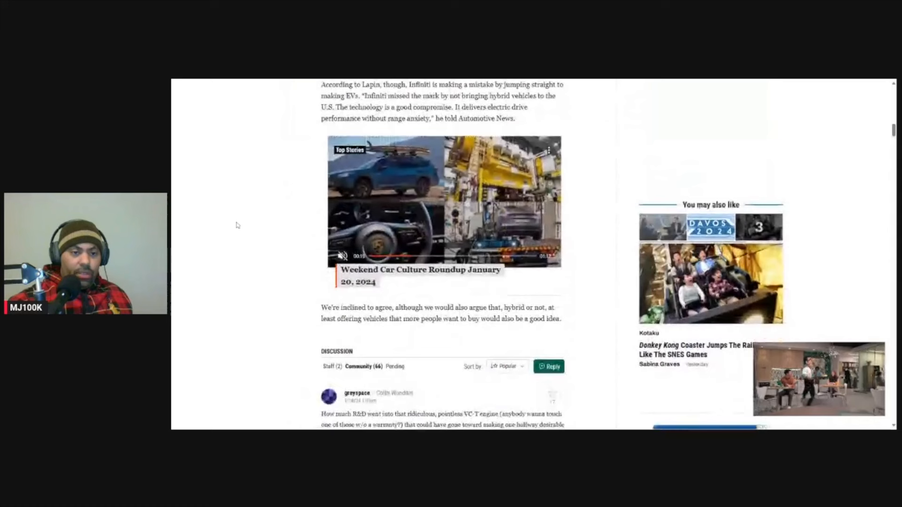
scroll("down", 3)
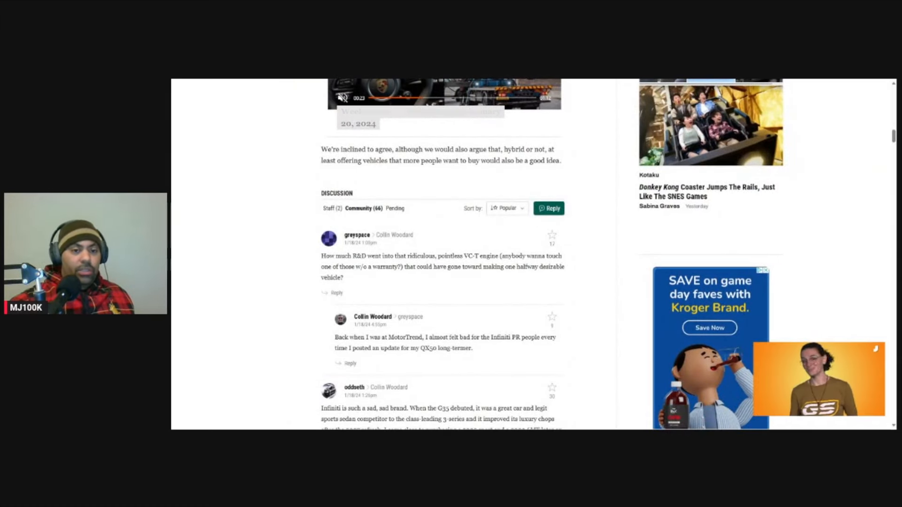
scroll("down", 3)
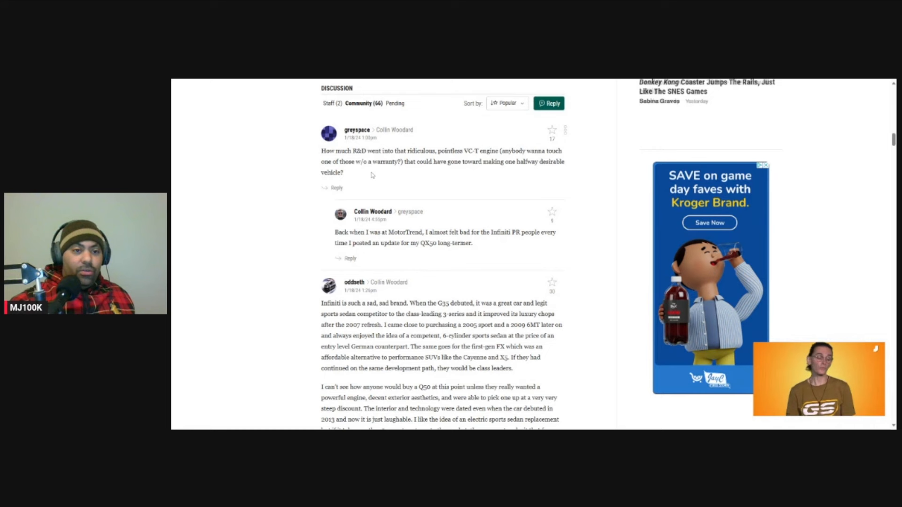
mouse_move(469, 172)
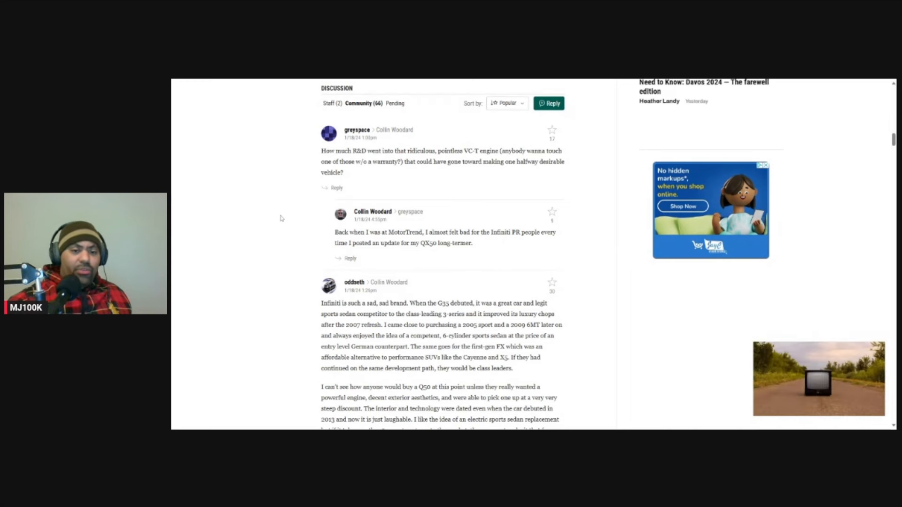
Step: Read through the Maxima EV comment replies and return to the article's Related Content section
scroll("down", 3)
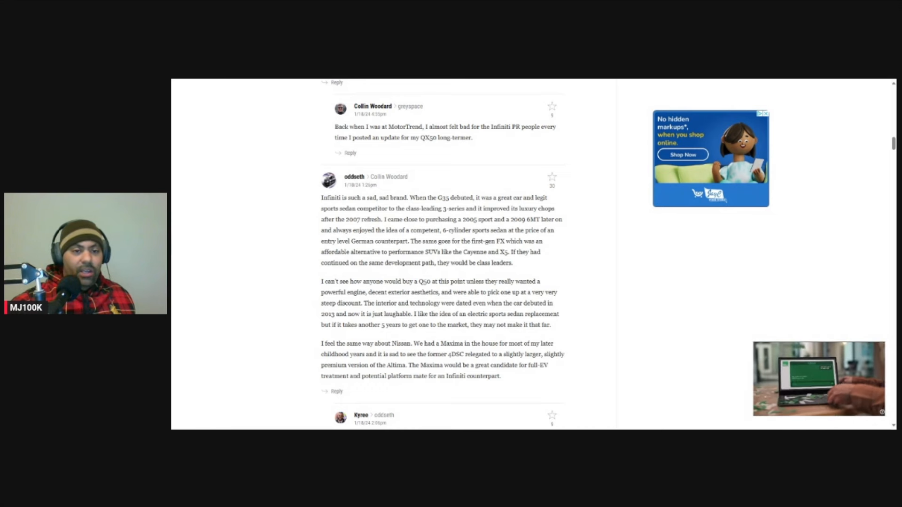
scroll("down", 3)
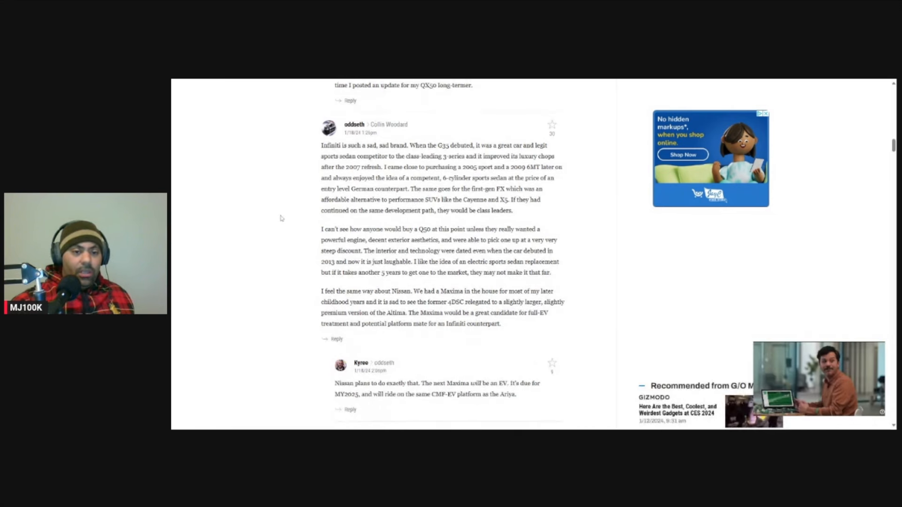
scroll("down", 3)
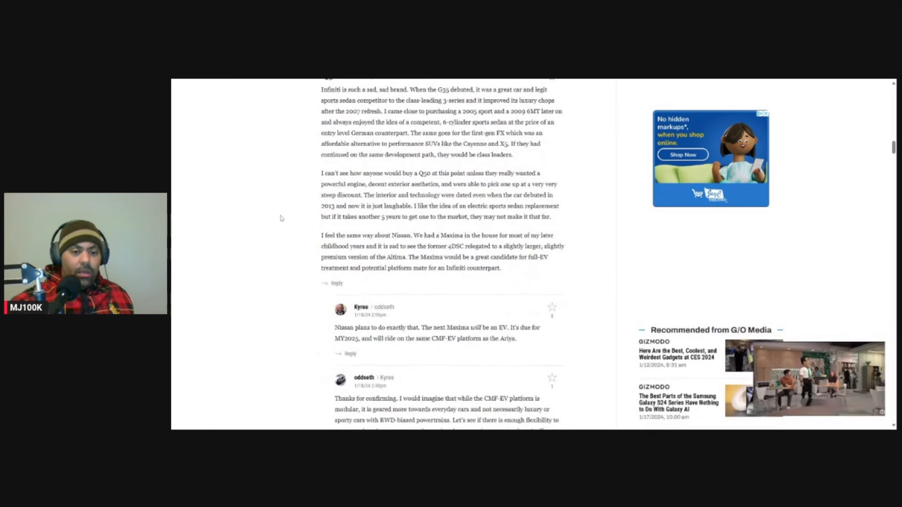
scroll("down", 3)
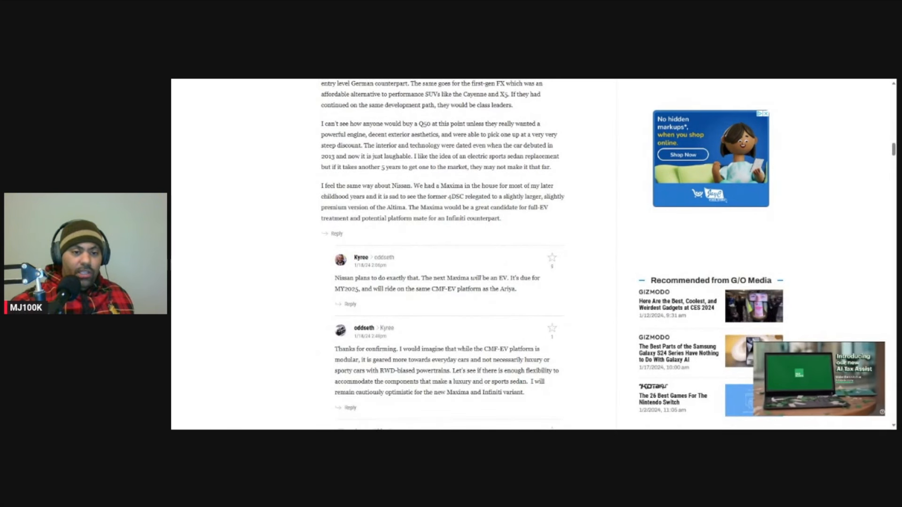
scroll("down", 3)
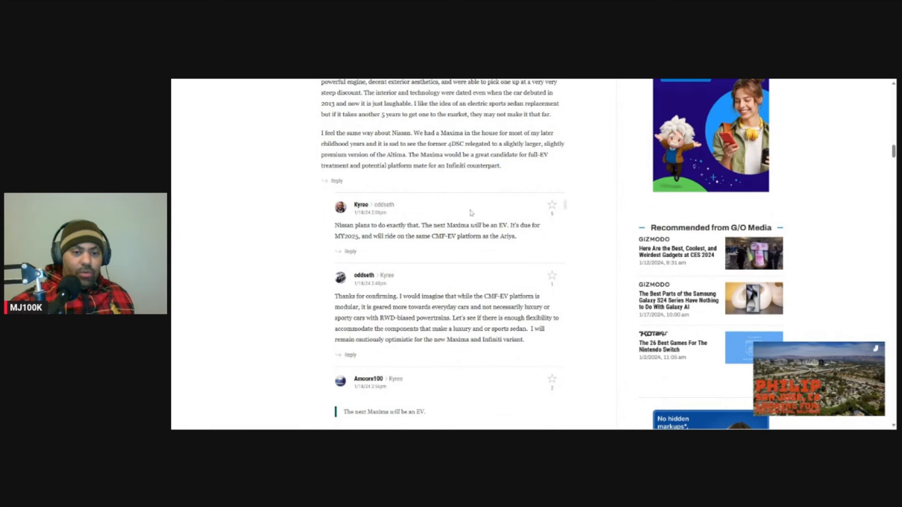
mouse_move(523, 218)
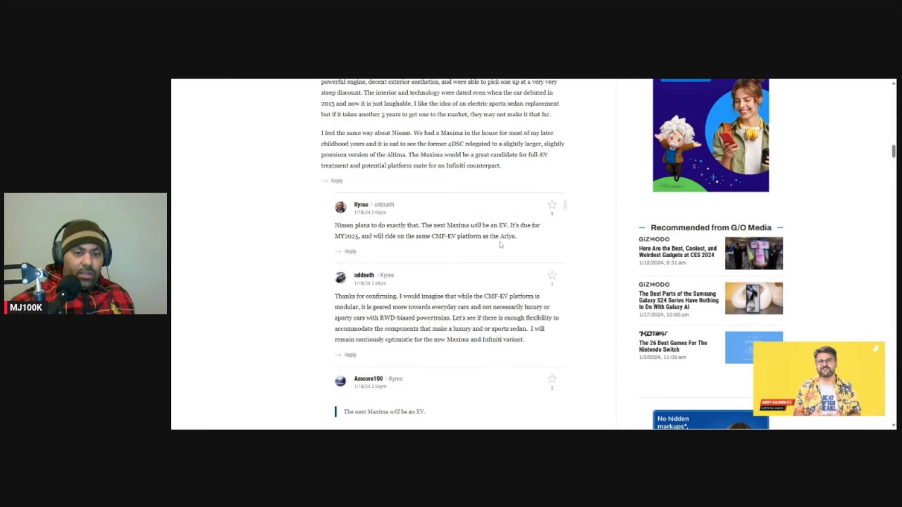
scroll("down", 3)
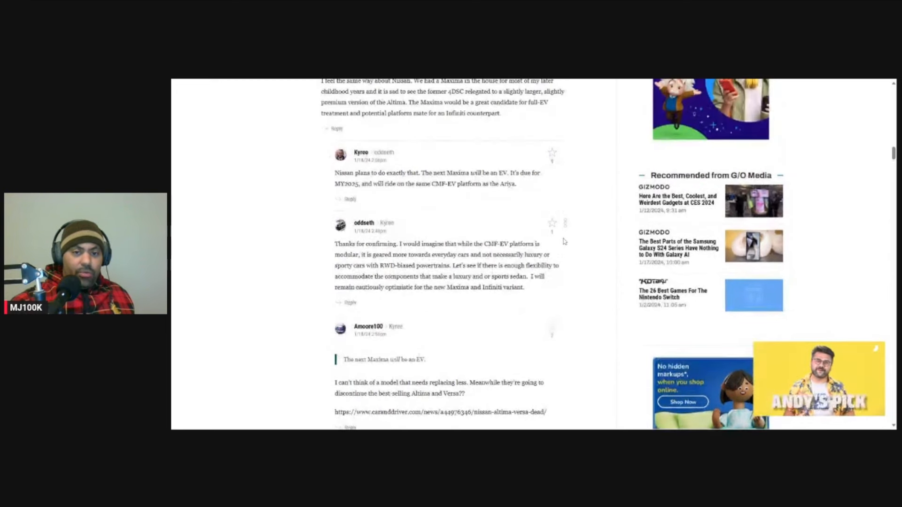
scroll("down", 3)
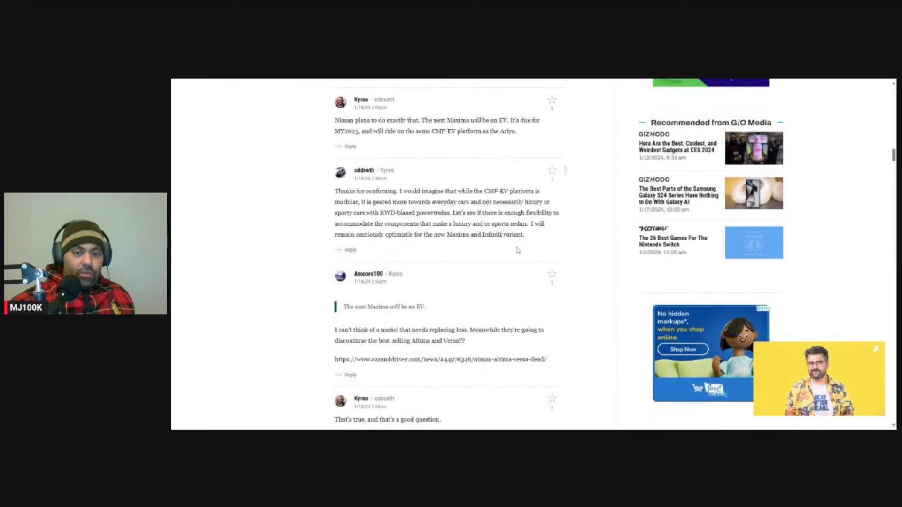
scroll("down", 3)
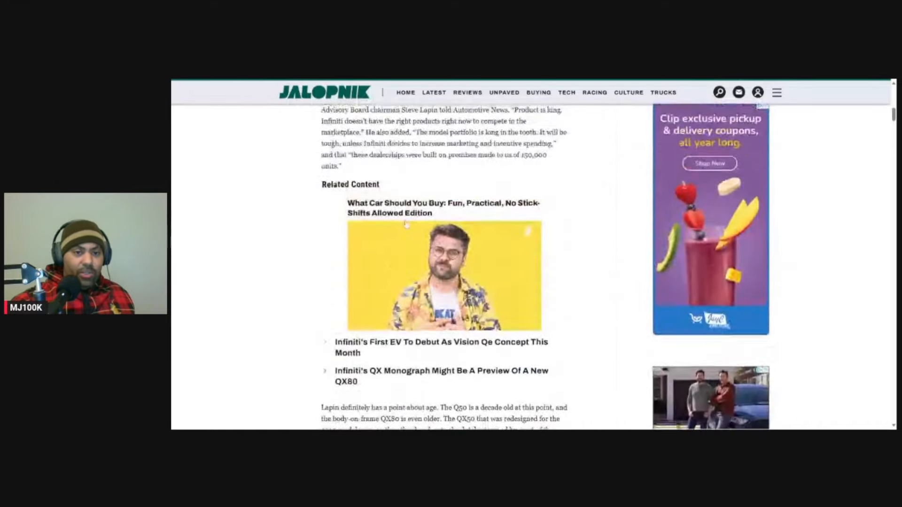
Step: Scroll back up to the Infiniti article's red-sedan headline photo
scroll("up", 3)
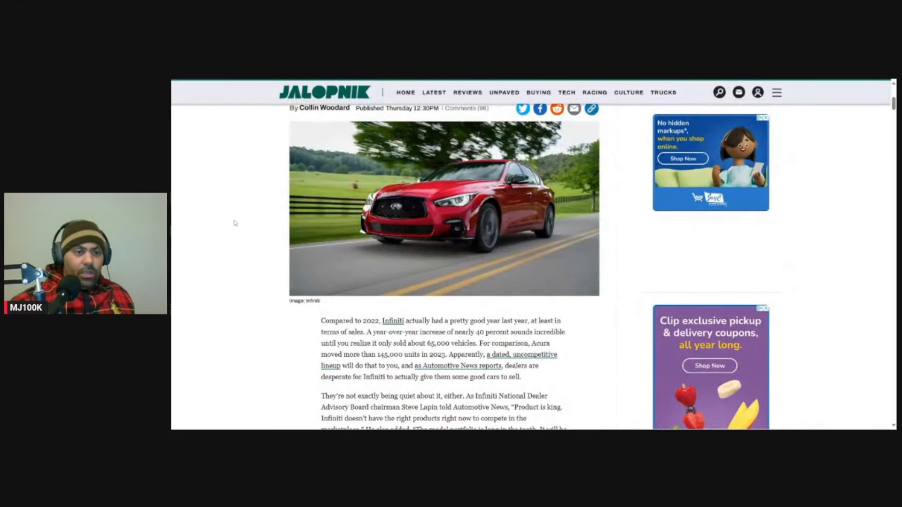
scroll("up", 3)
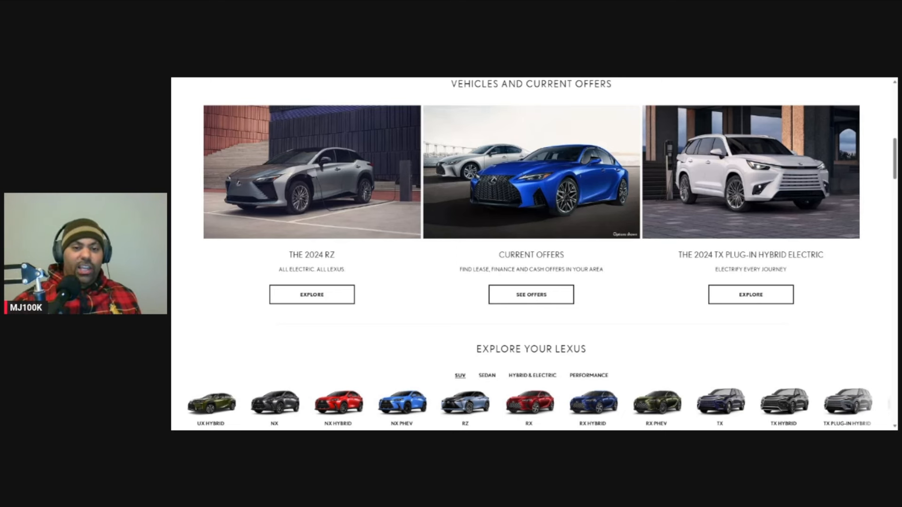
mouse_move(611, 292)
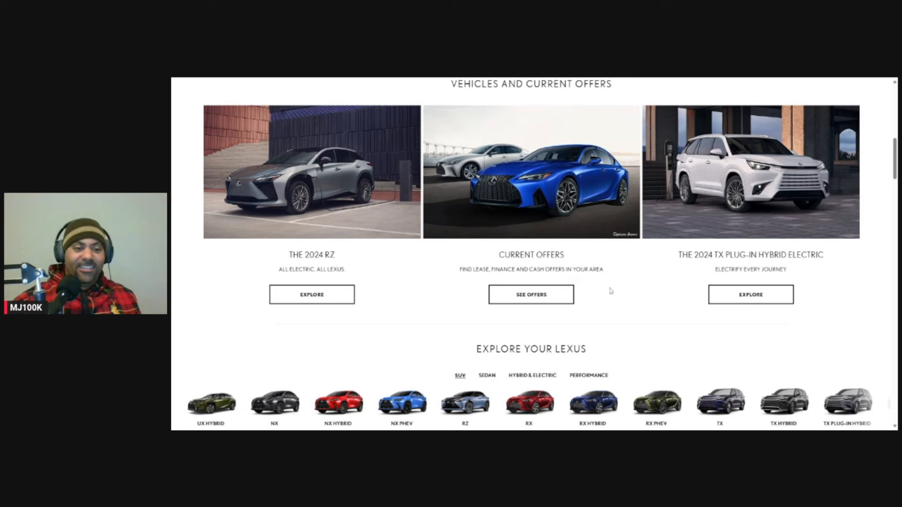
mouse_move(310, 264)
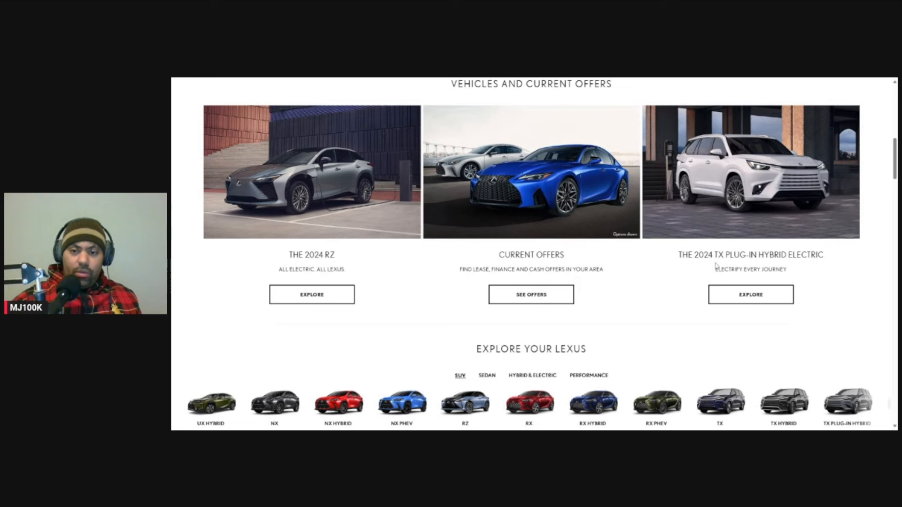
mouse_move(751, 266)
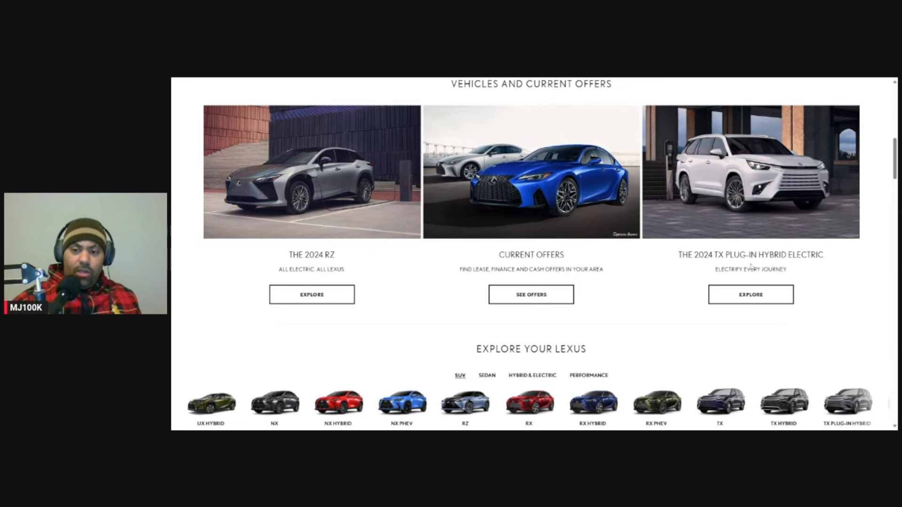
Step: Open the 2024 TX Plug-in Hybrid Electric page and reach its Design section
left_click(750, 295)
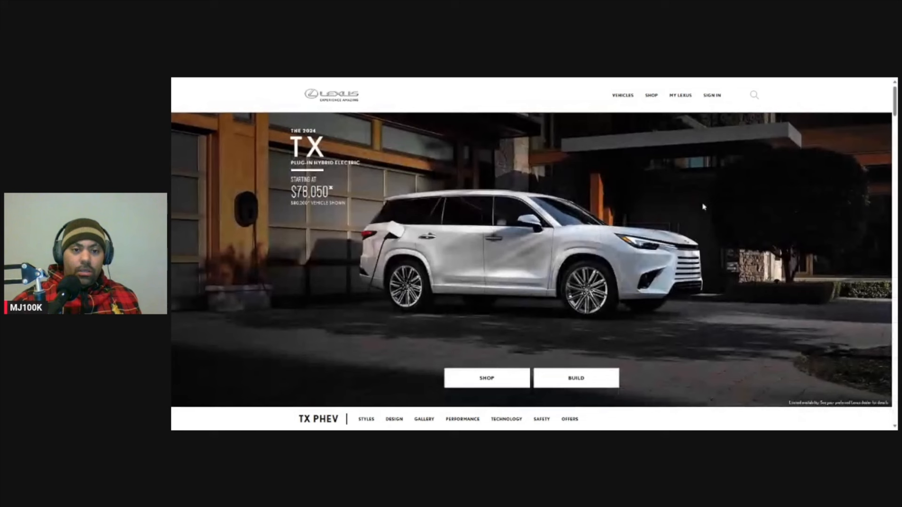
mouse_move(525, 258)
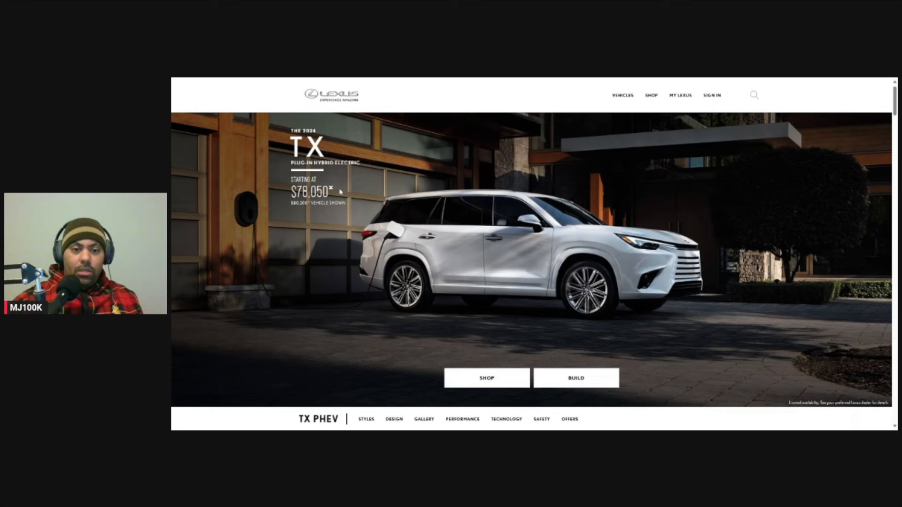
mouse_move(405, 197)
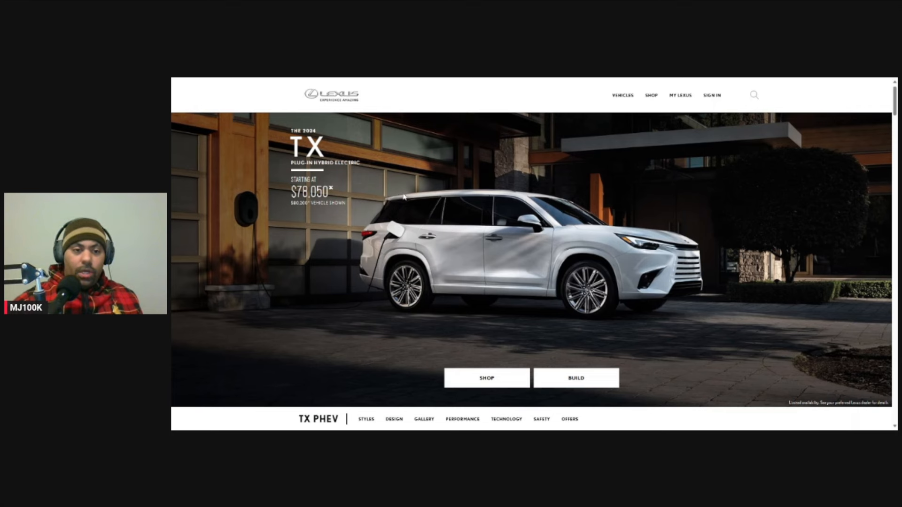
scroll("down", 3)
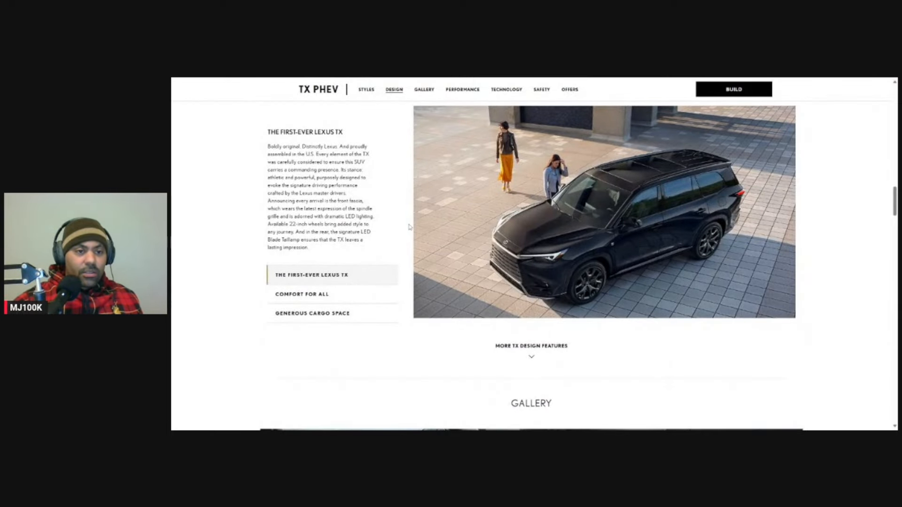
Step: View the TX PHEV gallery interior photo, then reach the 2024 LC page at $99,800
scroll("down", 3)
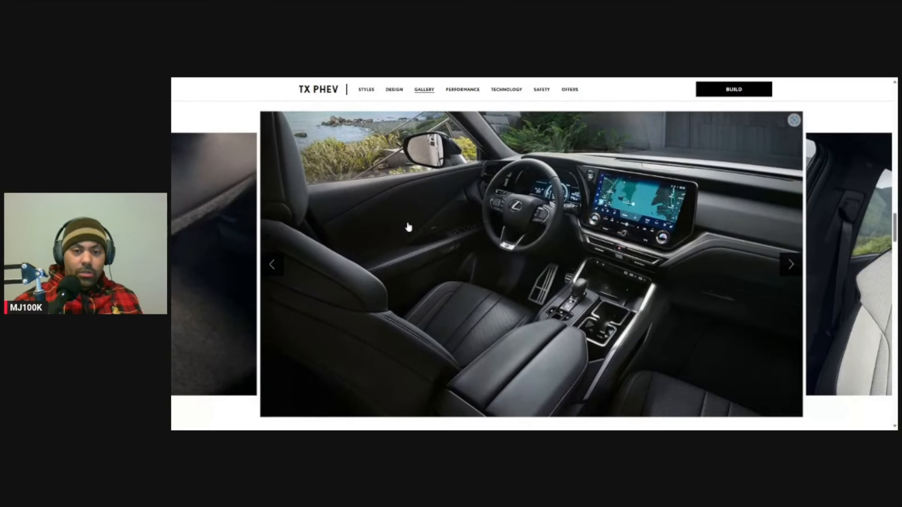
mouse_move(607, 189)
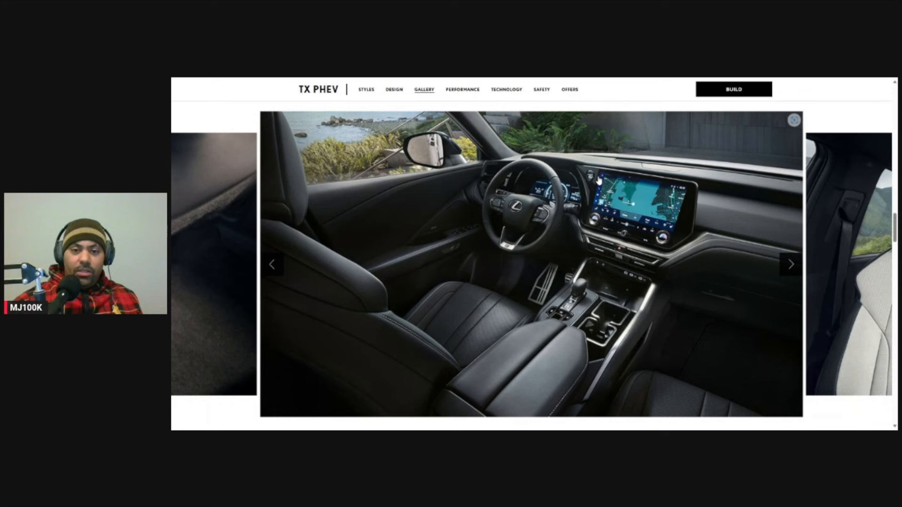
mouse_move(671, 241)
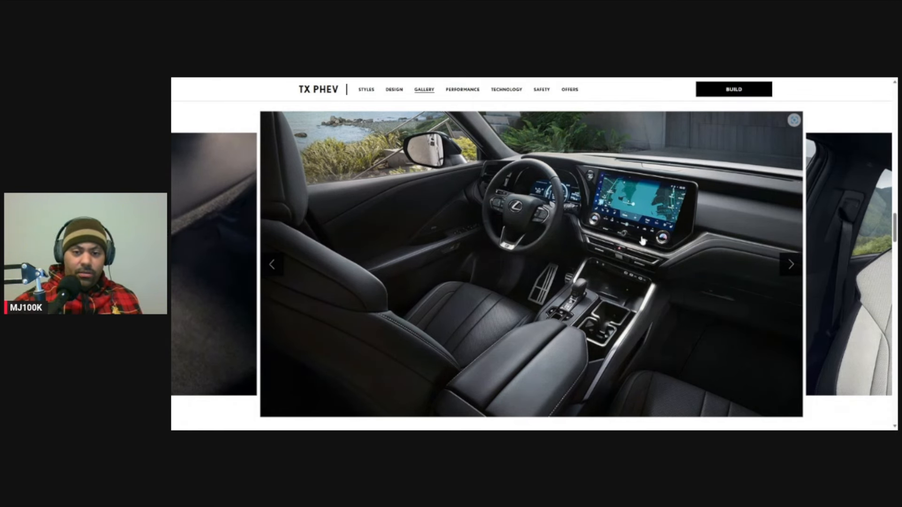
mouse_move(660, 194)
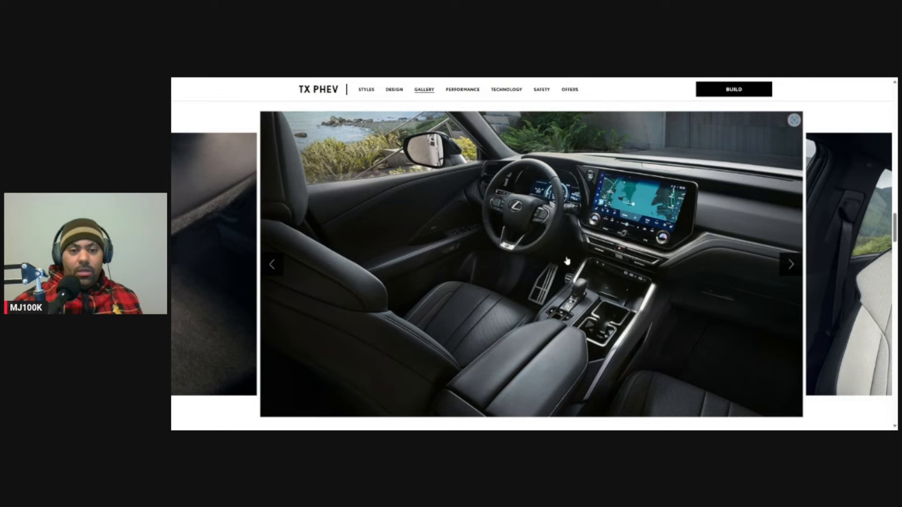
scroll("down", 3)
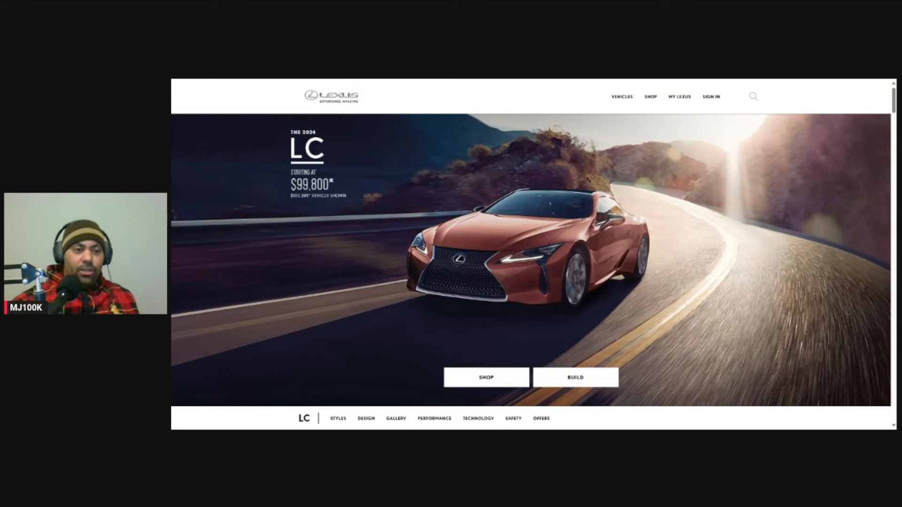
scroll("down", 3)
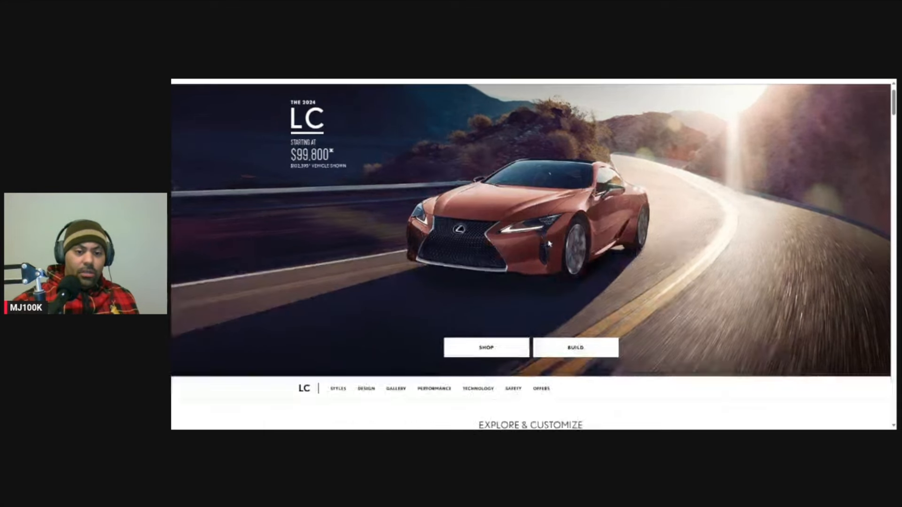
Step: Rotate the LC through side, rear, front and three-quarter views in Explore & Customize
scroll("down", 3)
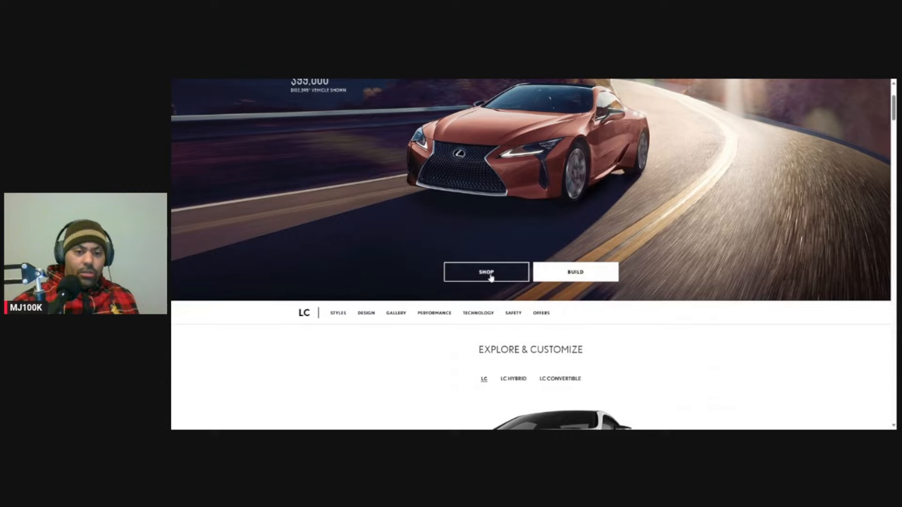
scroll("down", 3)
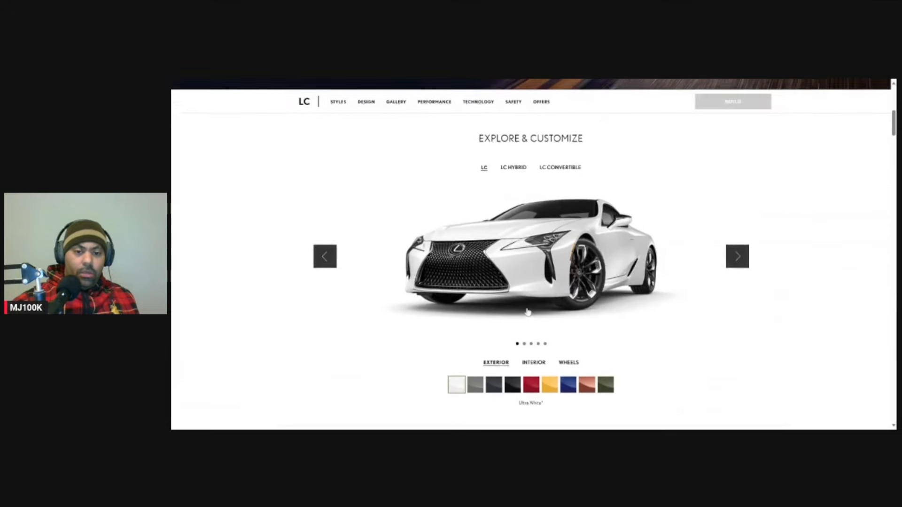
left_click(737, 257)
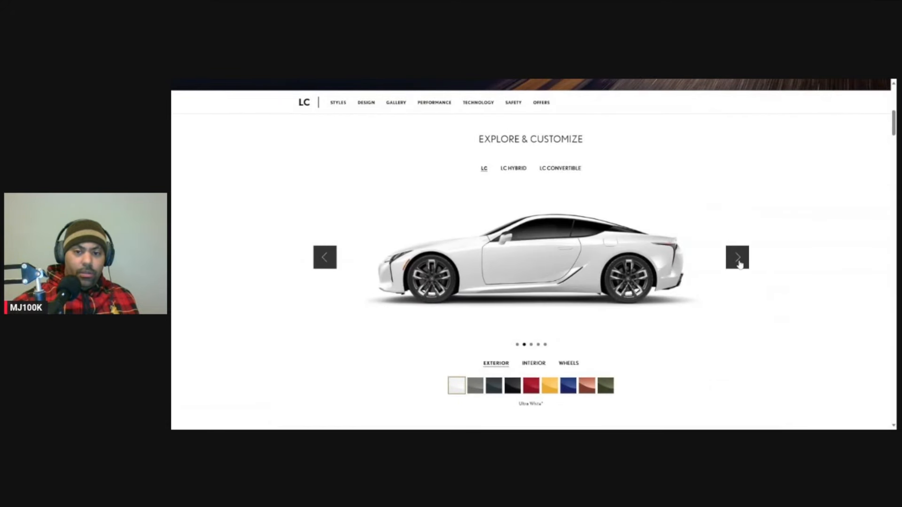
left_click(737, 257)
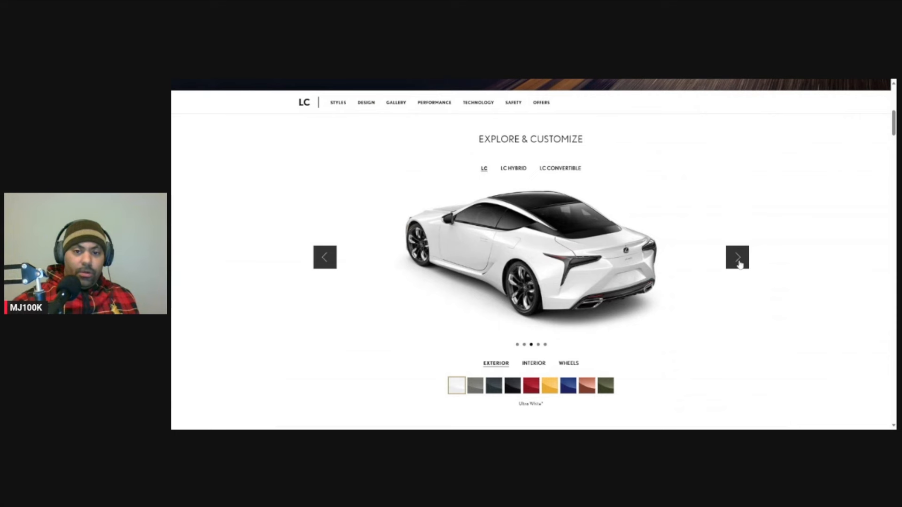
left_click(737, 257)
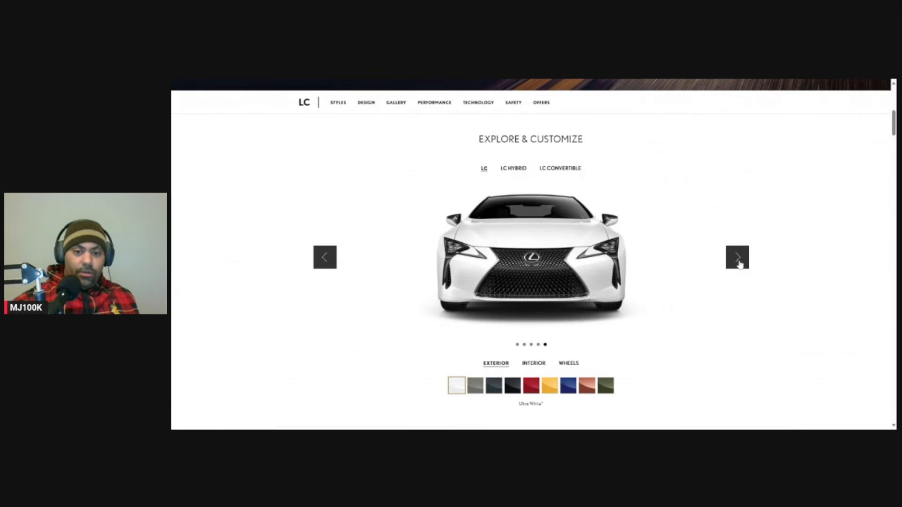
left_click(737, 256)
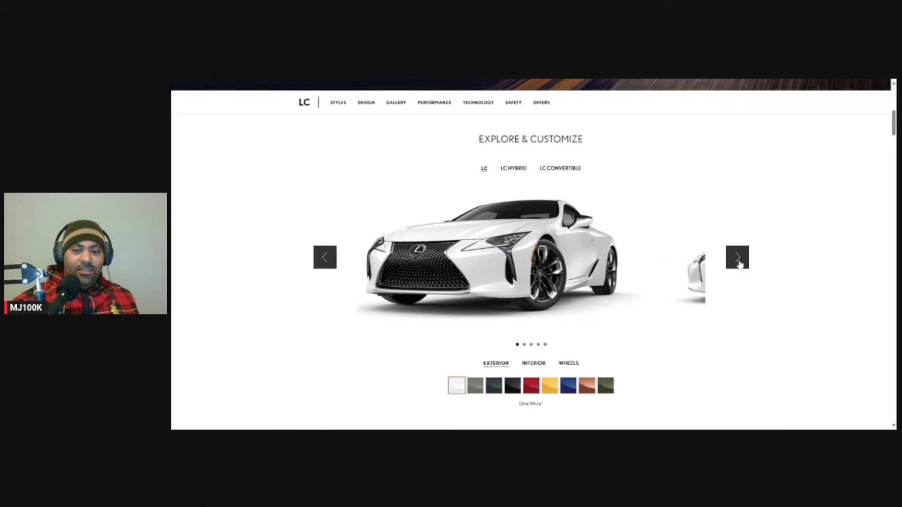
left_click(737, 257)
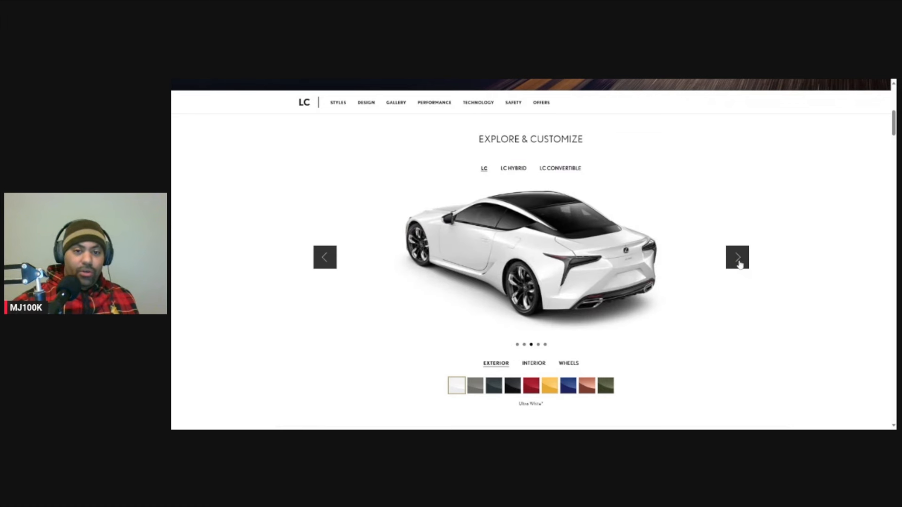
left_click(737, 257)
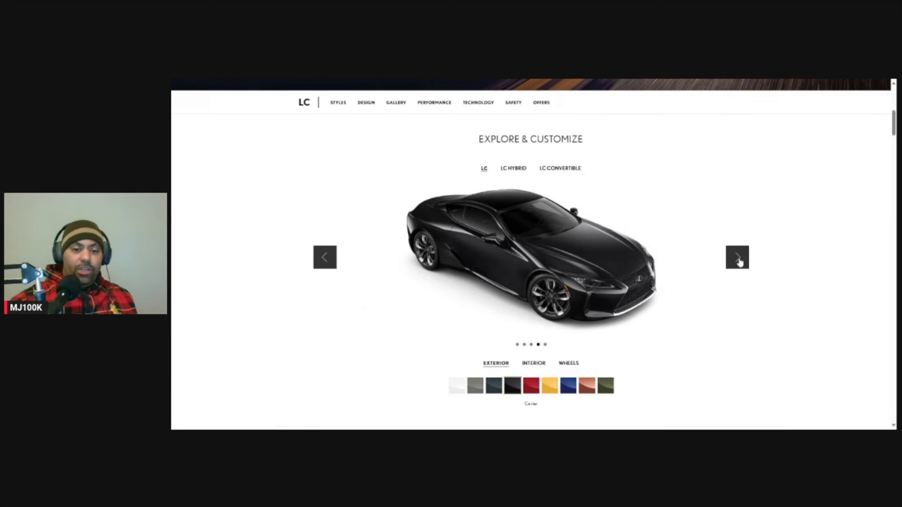
left_click(737, 257)
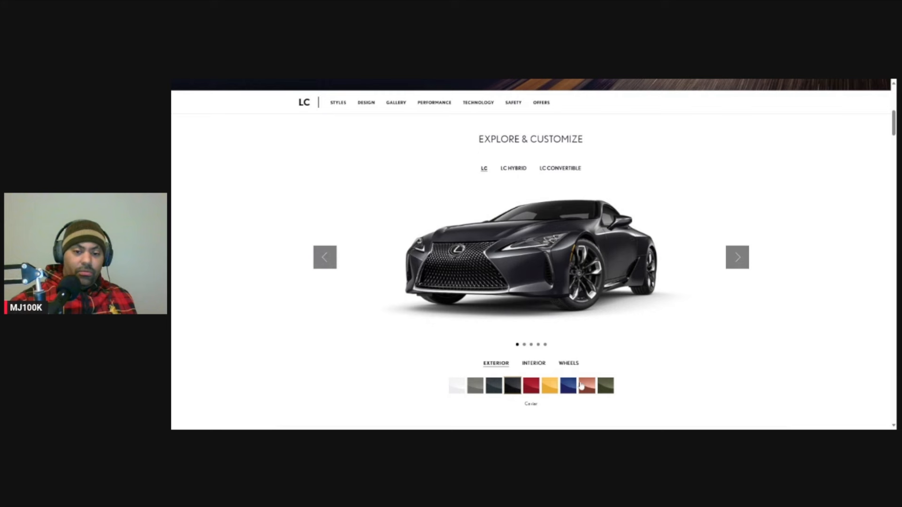
Step: Repaint the LC in Flare Yellow, then Ultrasonic Blue Mica 2.0, and show interior colours
left_click(549, 385)
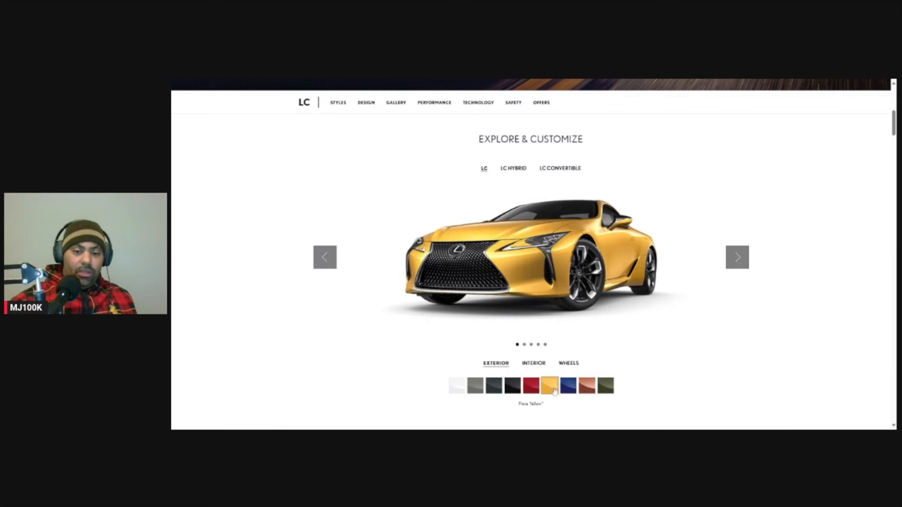
left_click(567, 385)
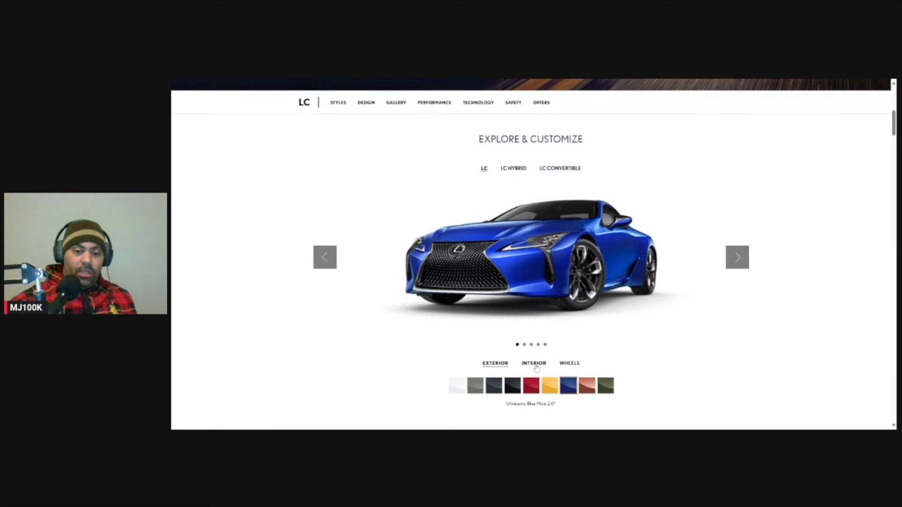
left_click(533, 363)
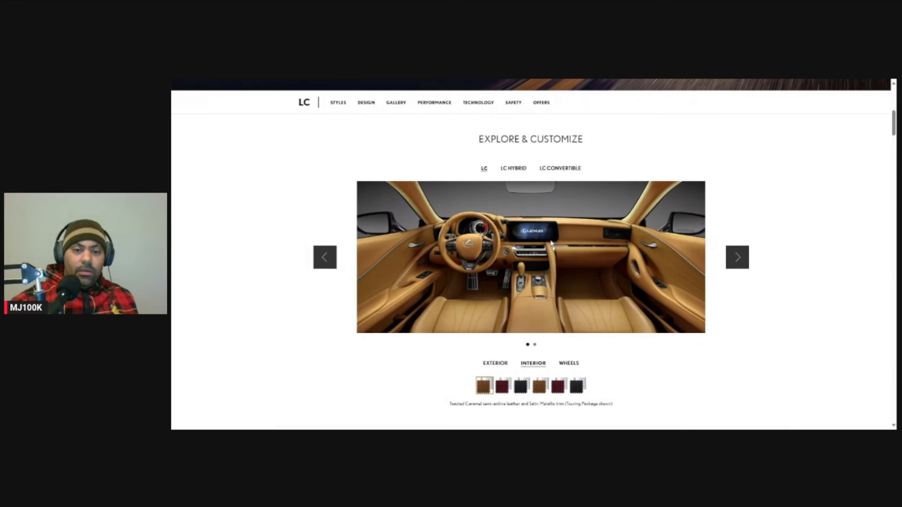
mouse_move(738, 263)
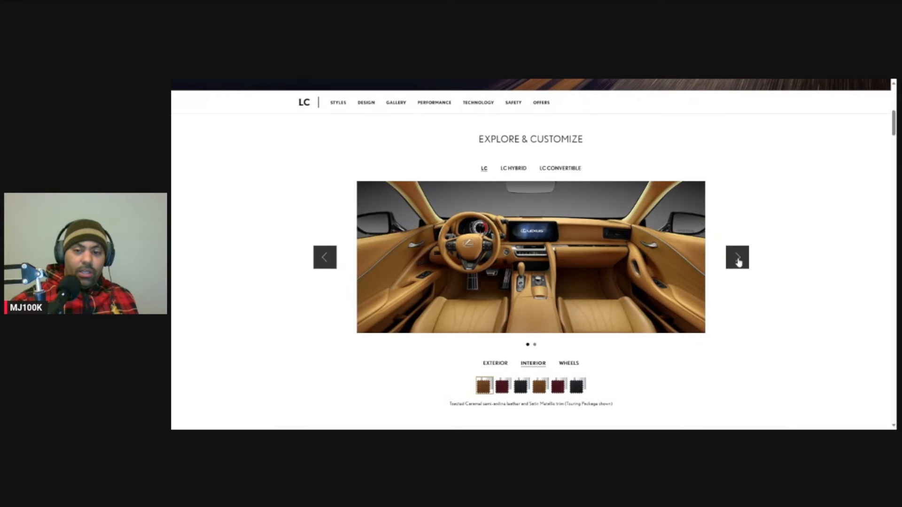
Step: View the next caramel leather interior photo showing the seats from the side
left_click(737, 257)
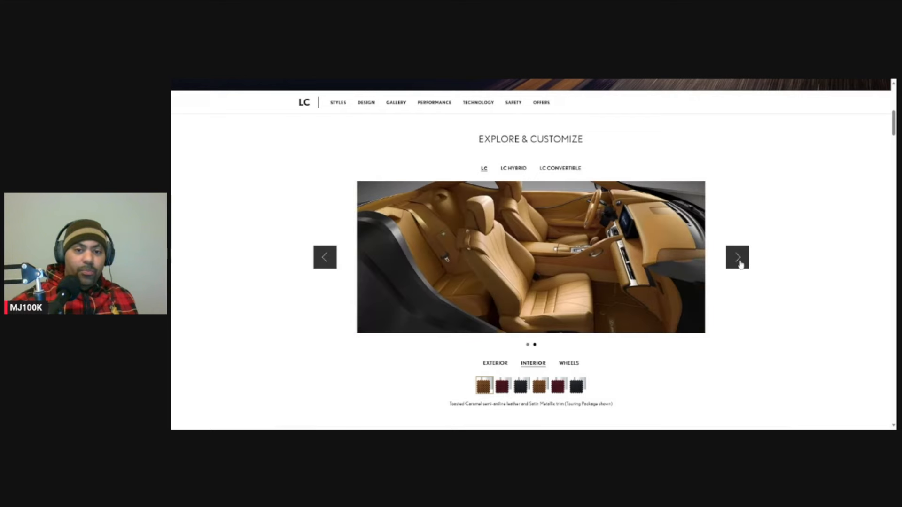
scroll("up", 3)
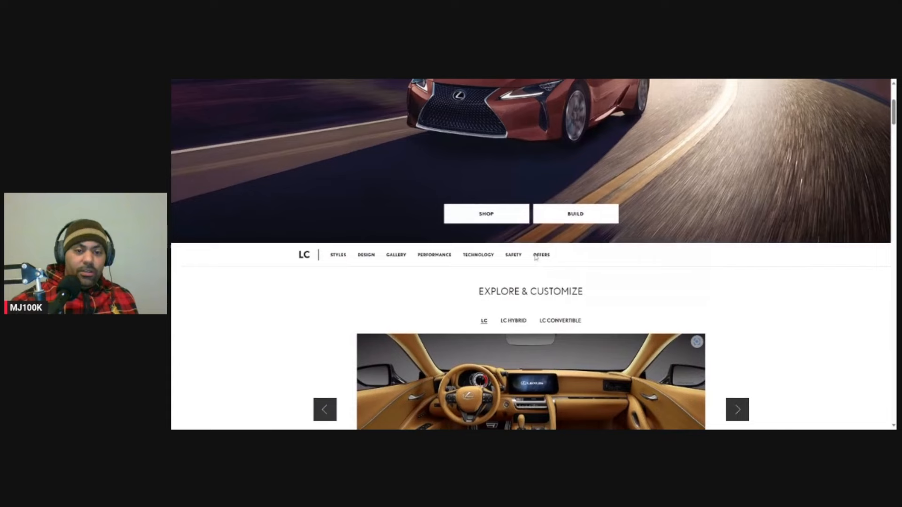
Step: Switch the LC interior to black semi-aniline leather with Satin Metallic trim
scroll("down", 3)
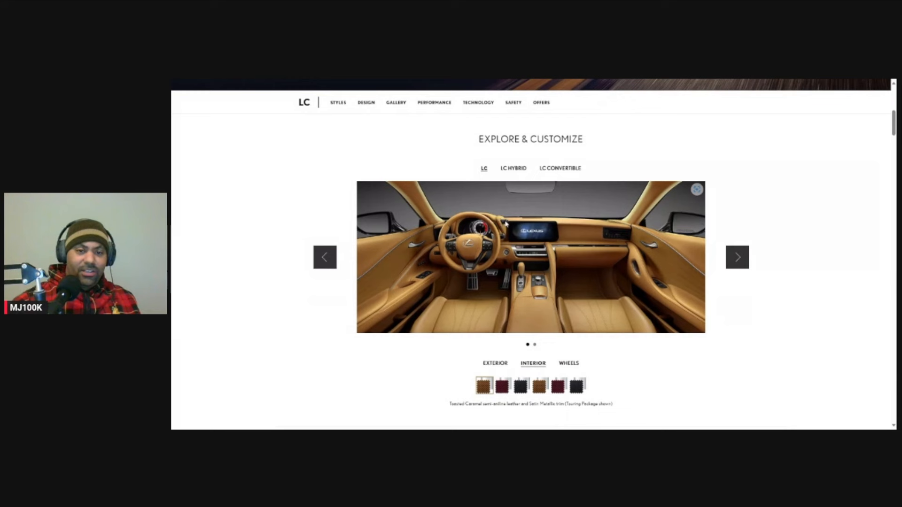
mouse_move(508, 225)
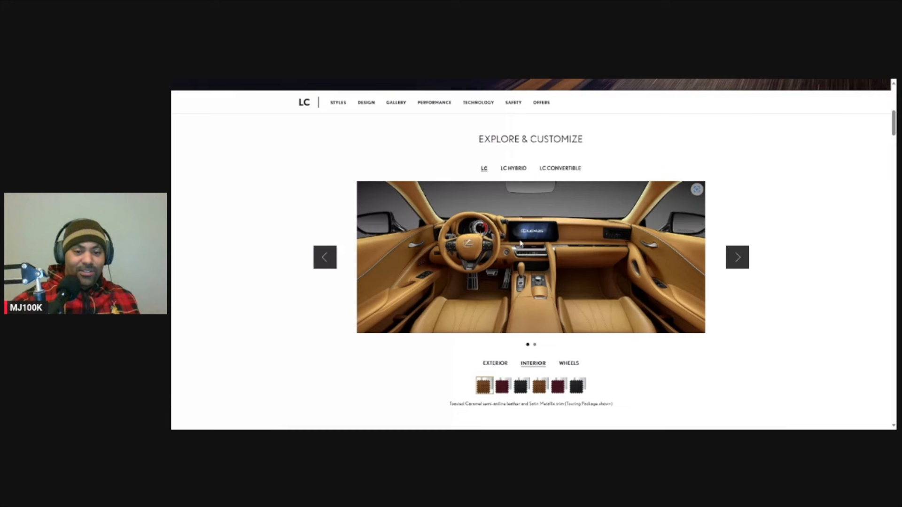
left_click(521, 386)
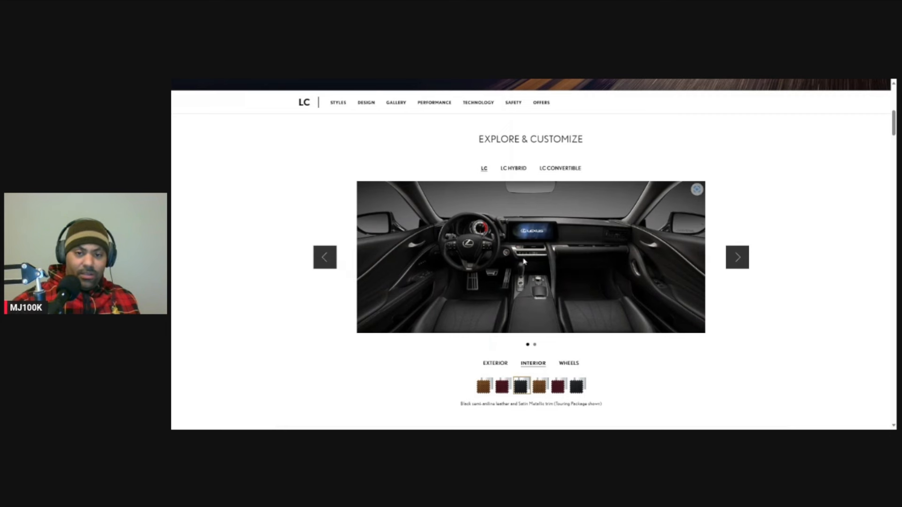
mouse_move(665, 260)
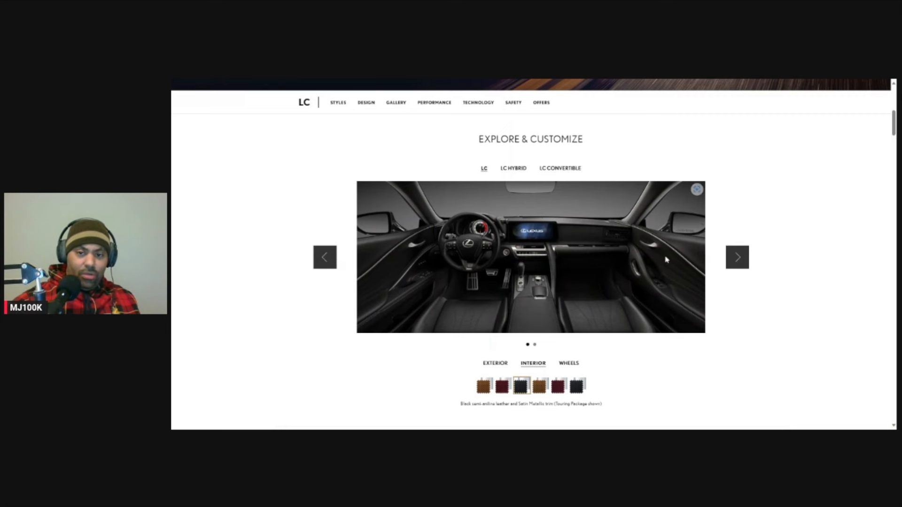
mouse_move(641, 244)
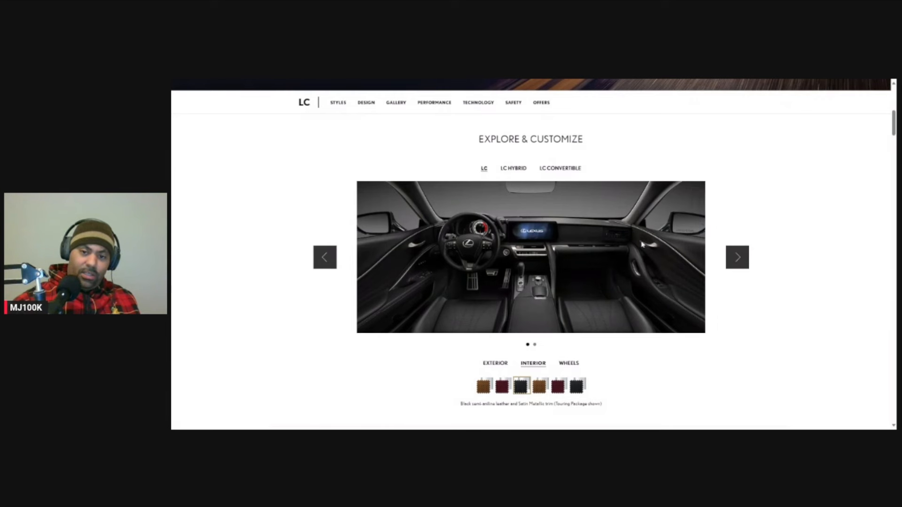
mouse_move(712, 308)
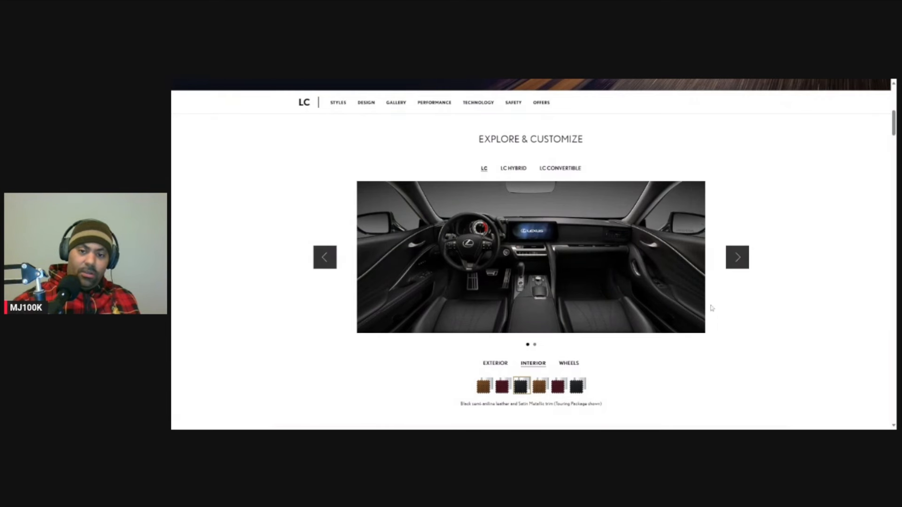
mouse_move(403, 255)
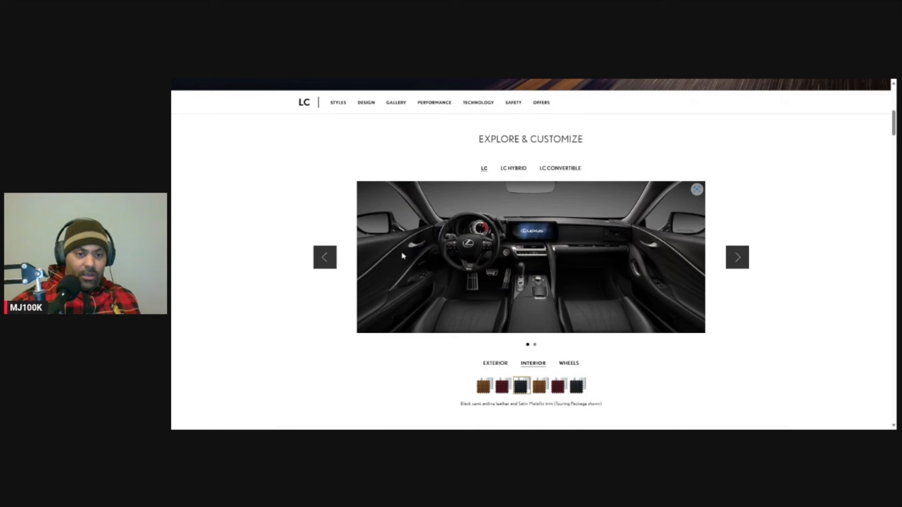
mouse_move(484, 231)
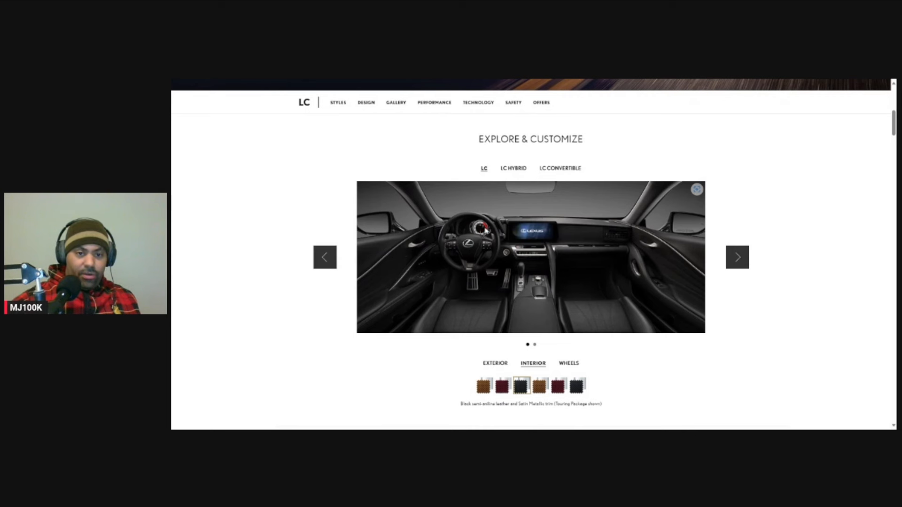
mouse_move(656, 258)
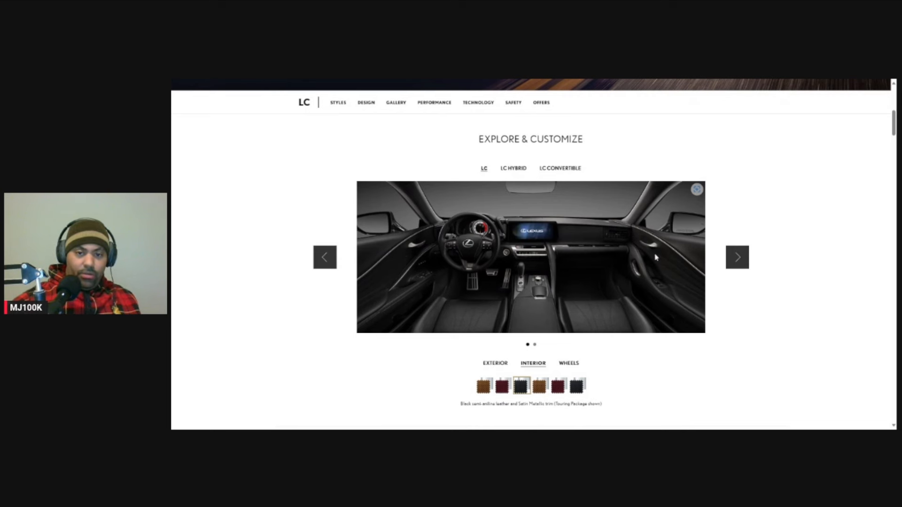
mouse_move(364, 282)
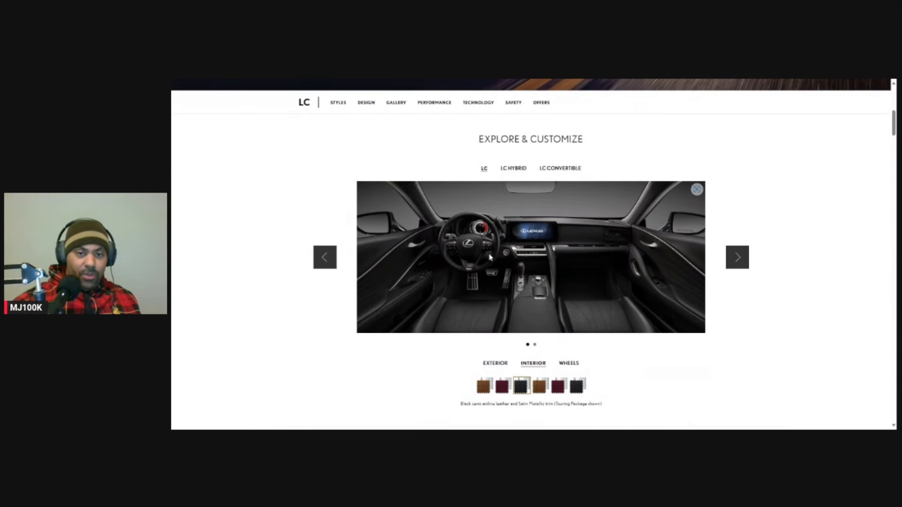
Step: Preview the LC interior in Rioja Red, caramel, caramel Alcantara and red Alcantara
left_click(502, 385)
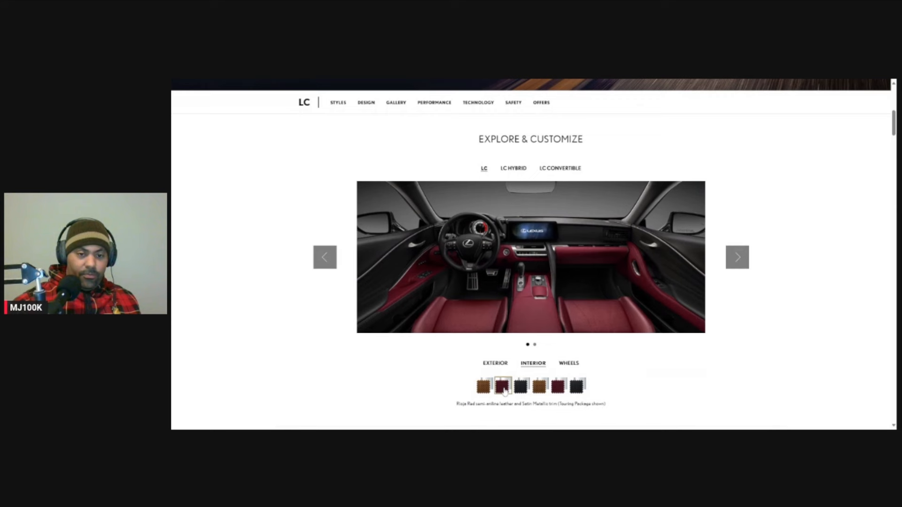
mouse_move(578, 301)
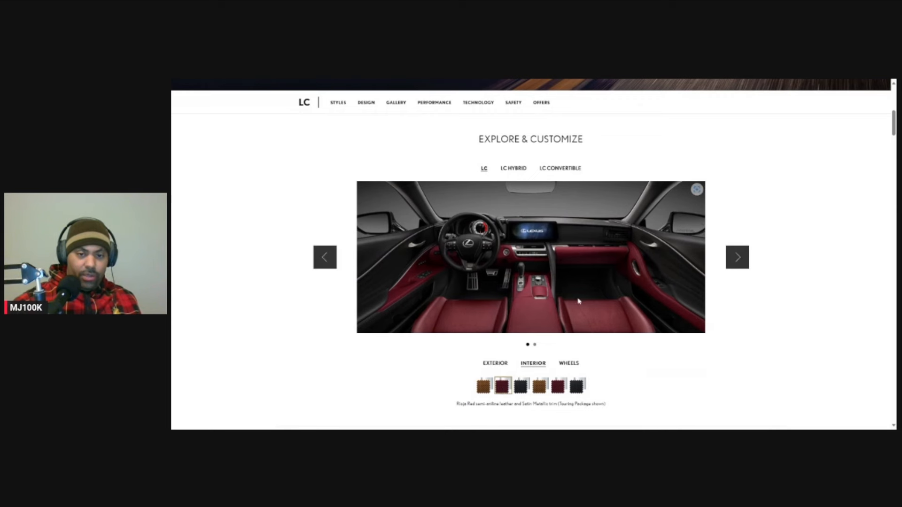
mouse_move(487, 262)
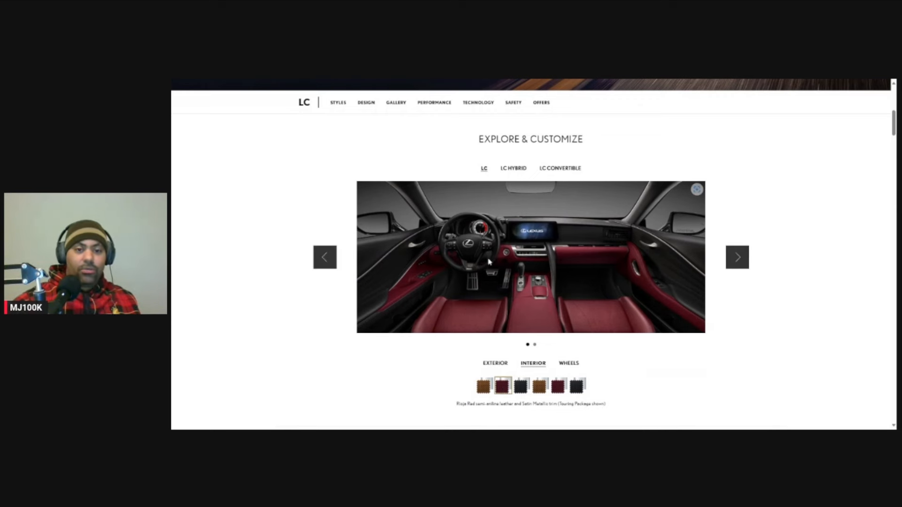
mouse_move(524, 258)
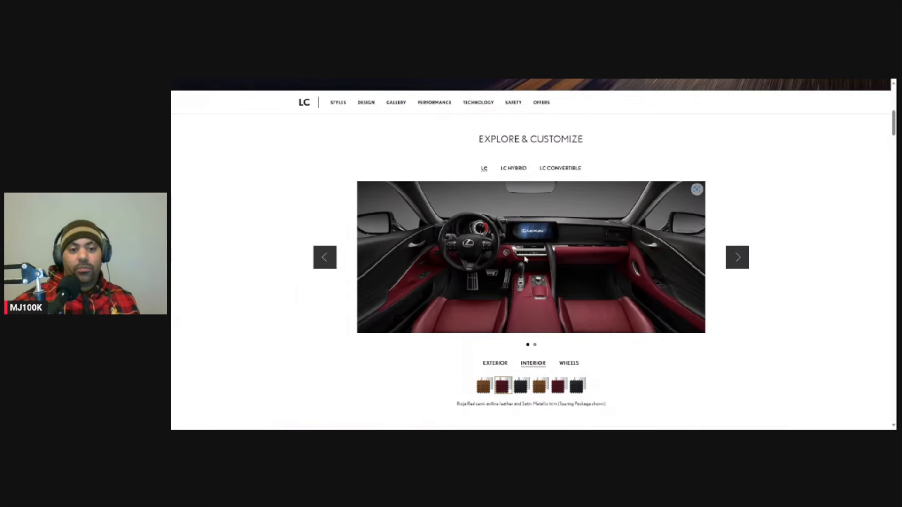
left_click(484, 384)
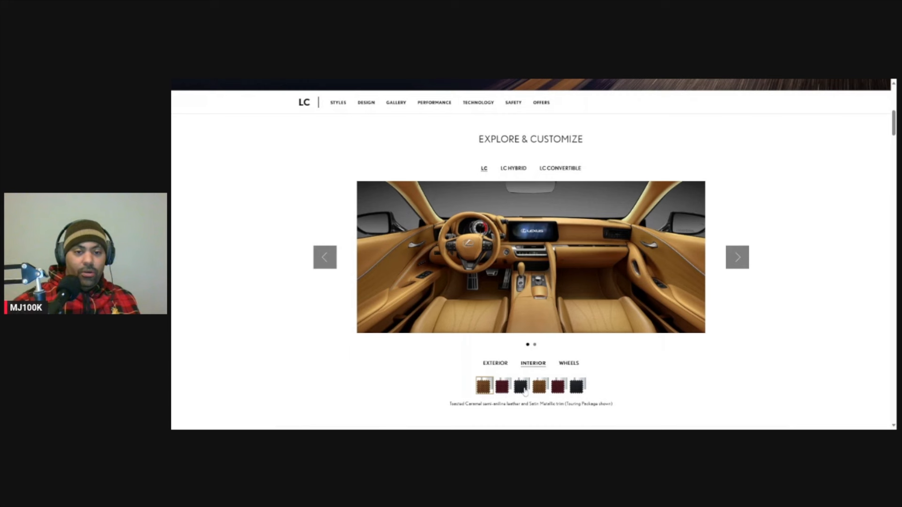
left_click(539, 385)
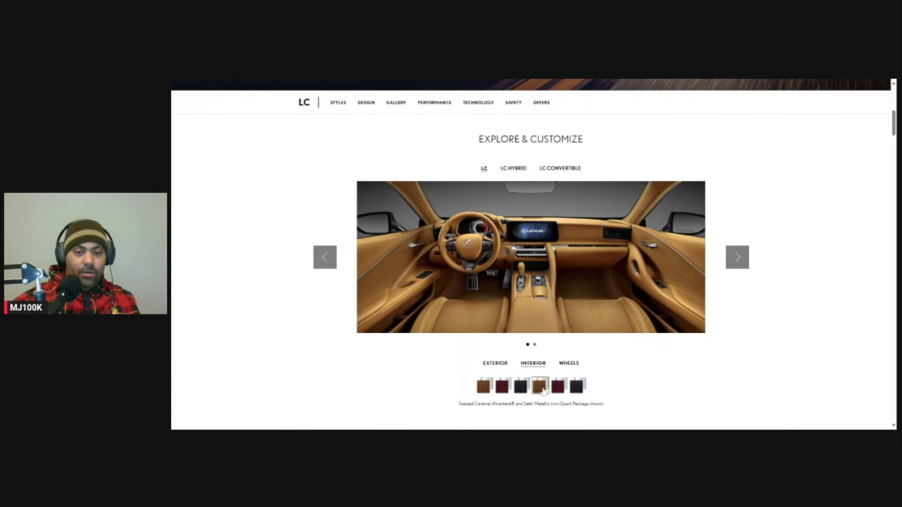
left_click(557, 385)
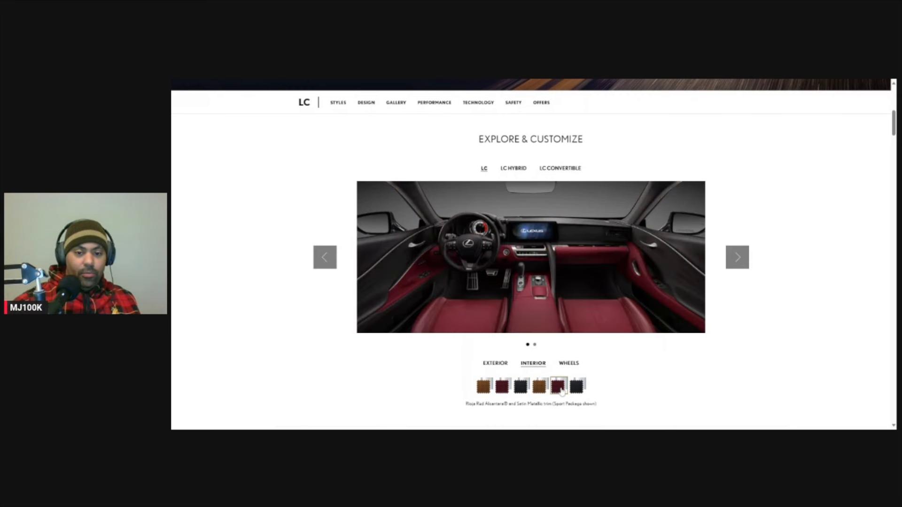
left_click(577, 387)
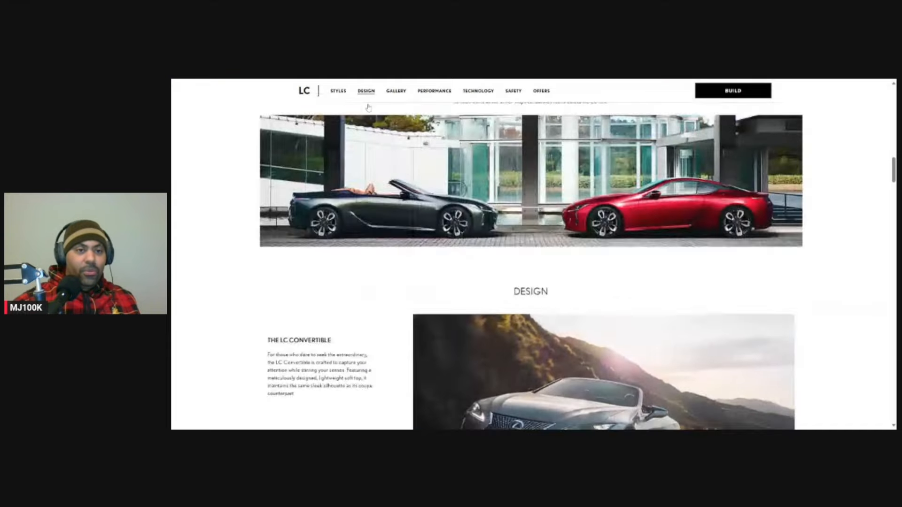
Step: Show the LC Styles overview listing the LC 500 at $99,800
scroll("down", 3)
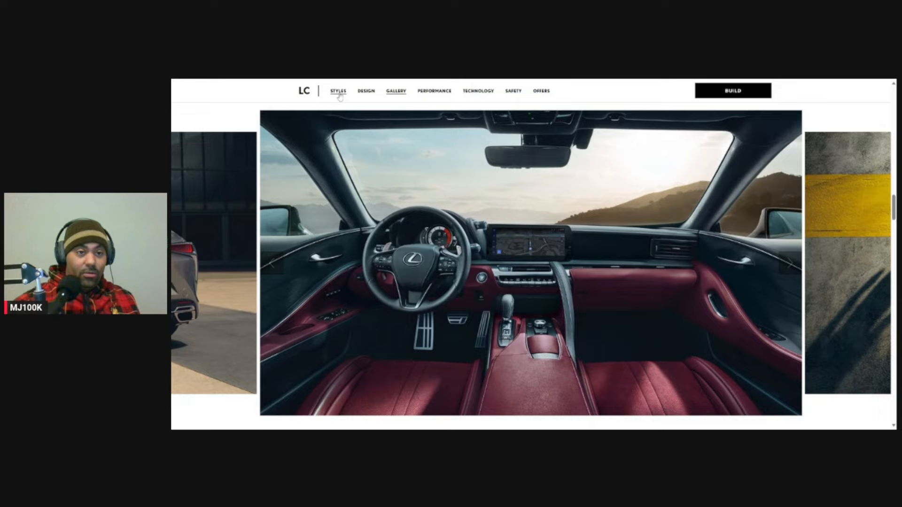
left_click(338, 90)
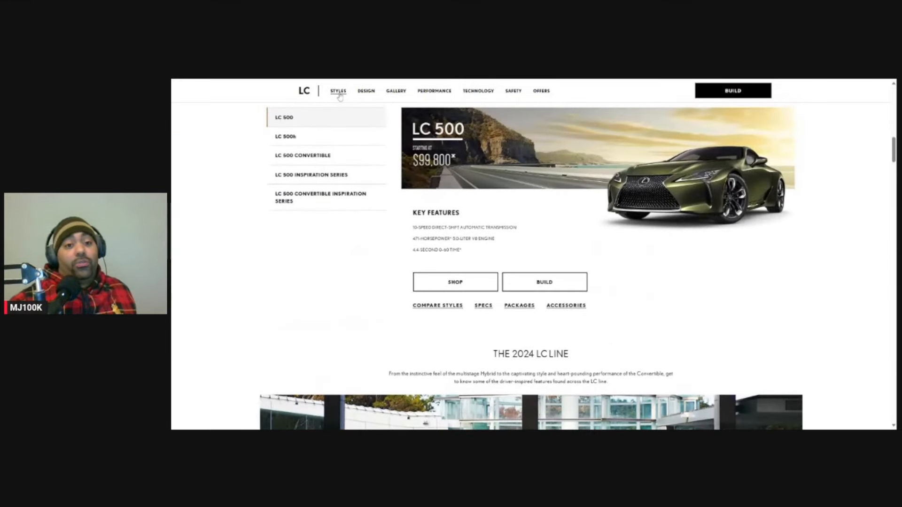
mouse_move(388, 144)
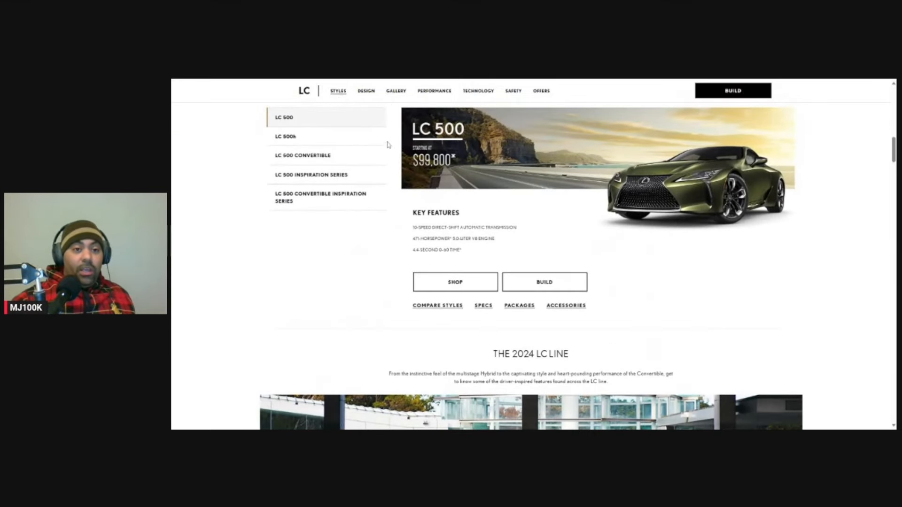